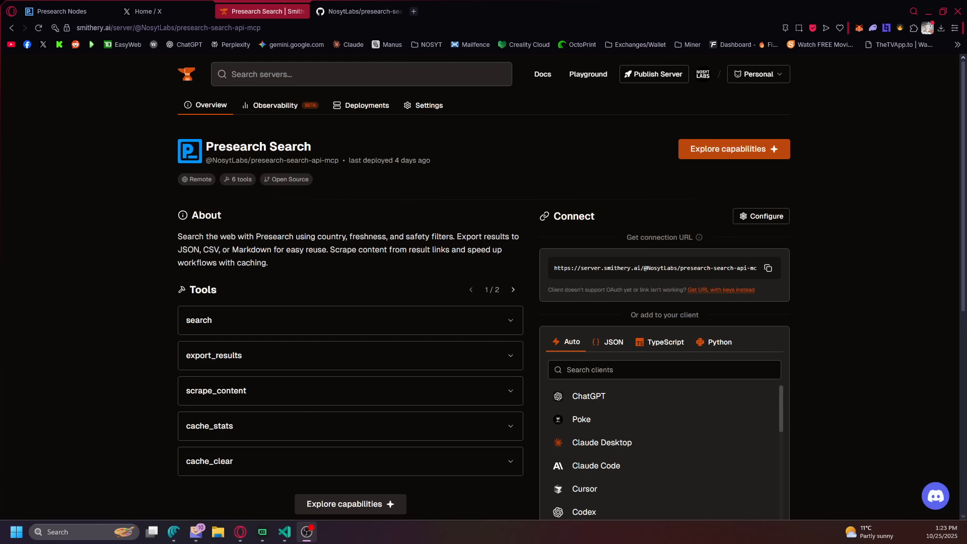
{"action": "mouse_move", "coordinate": [251, 188]}
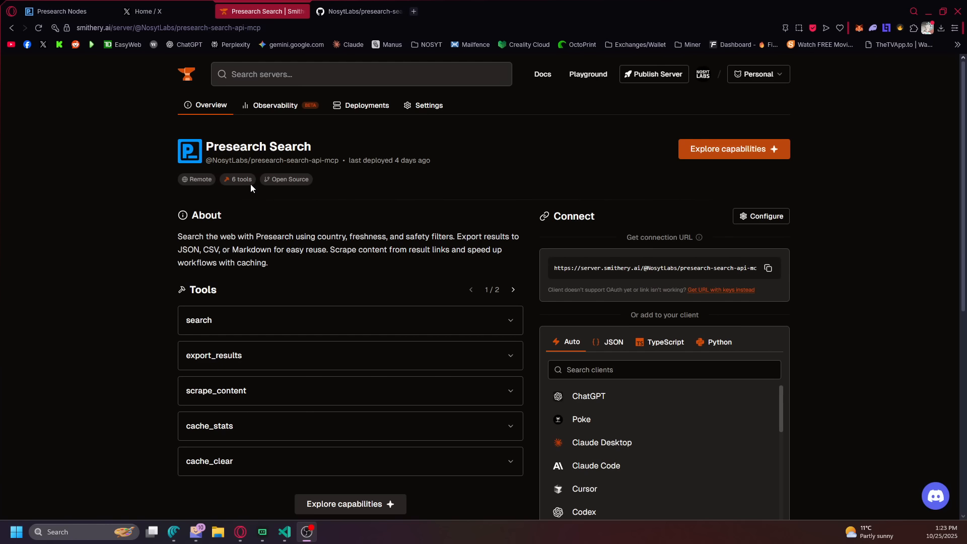
{"action": "mouse_move", "coordinate": [157, 108]}
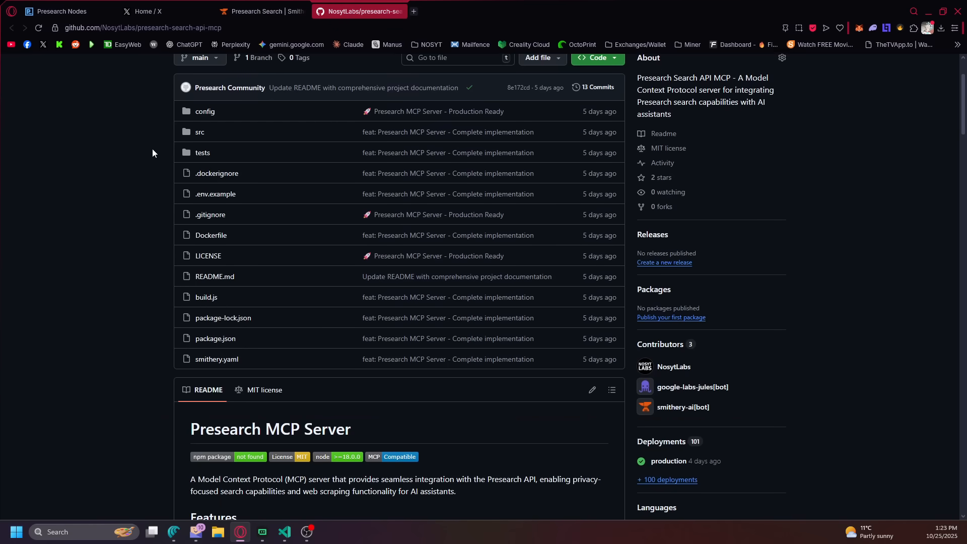
{"action": "scroll", "scroll_direction": "down", "scroll_amount": 3}
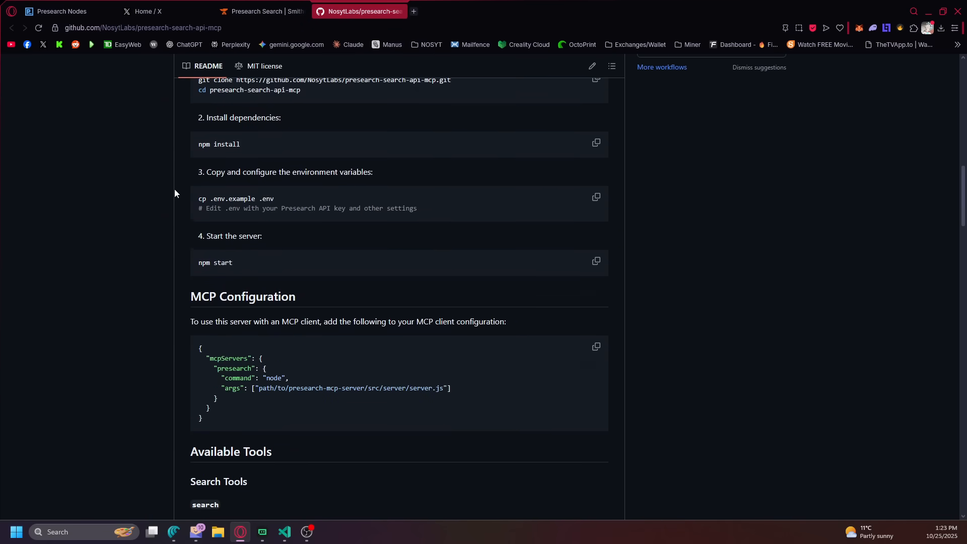
{"action": "scroll", "scroll_direction": "down", "scroll_amount": 3}
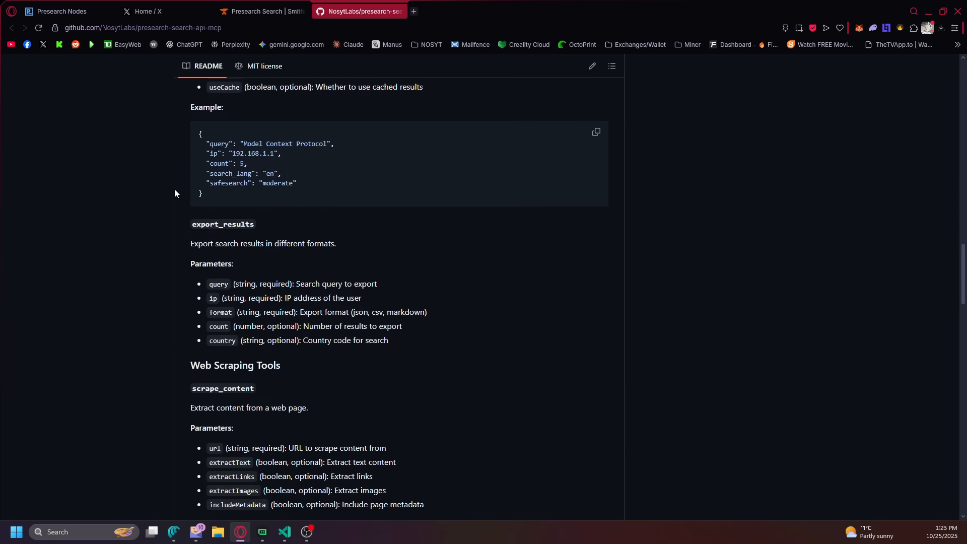
{"action": "scroll", "scroll_direction": "down", "scroll_amount": 3}
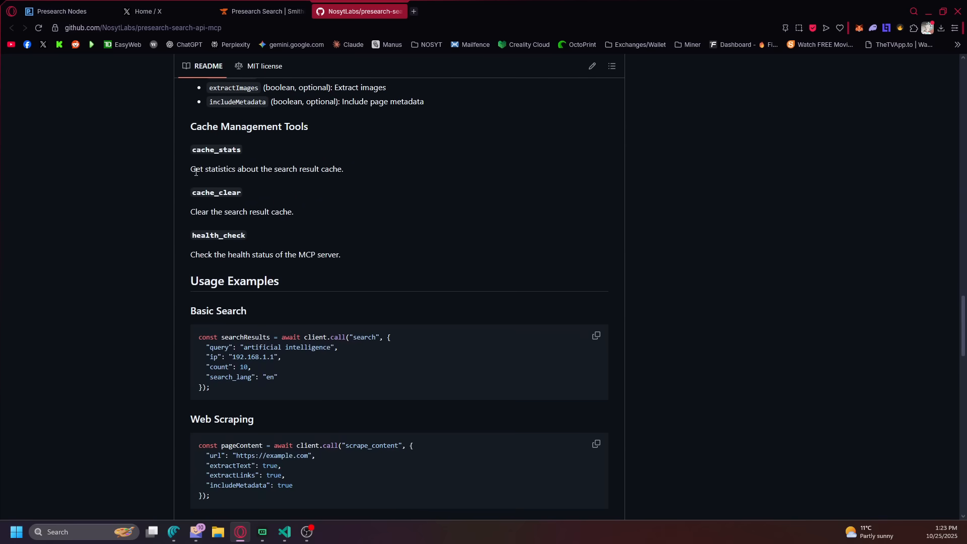
{"action": "scroll", "scroll_direction": "down", "scroll_amount": 3}
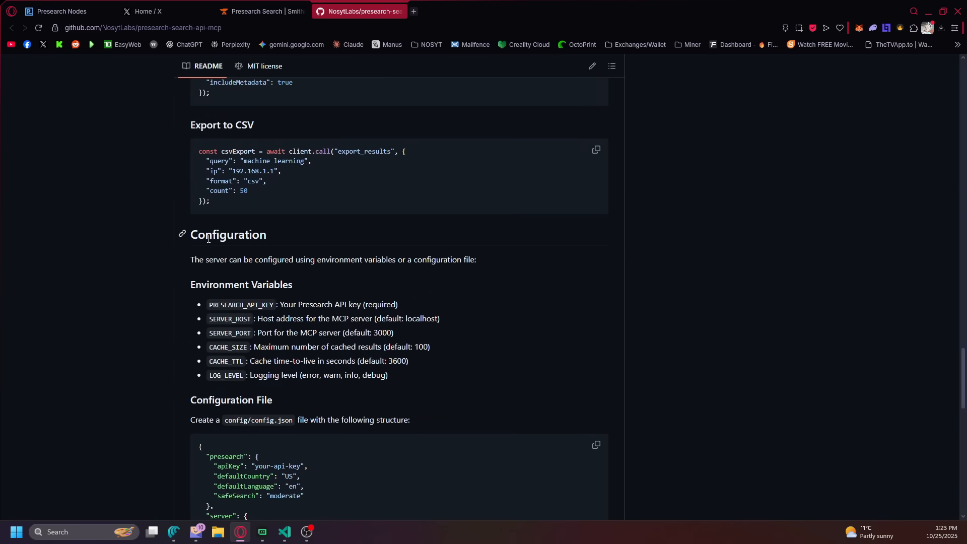
{"action": "scroll", "scroll_direction": "down", "scroll_amount": 3}
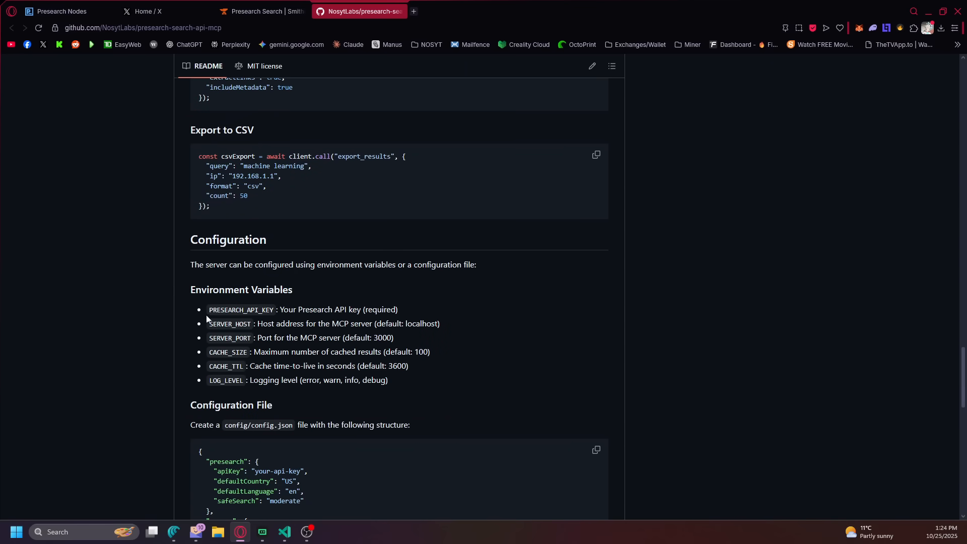
{"action": "left_click_drag", "start_coordinate": [279, 324], "coordinate": [433, 324]}
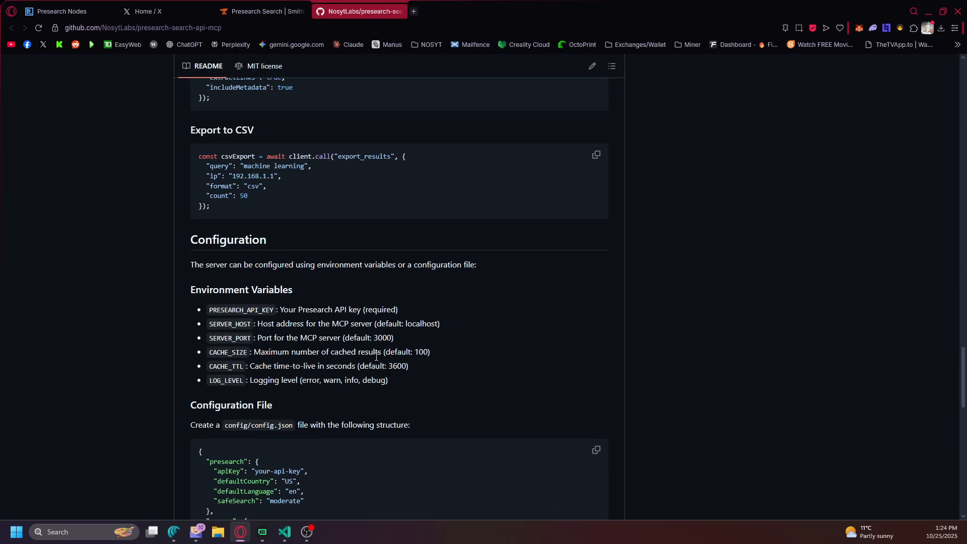
{"action": "scroll", "scroll_direction": "down", "scroll_amount": 3}
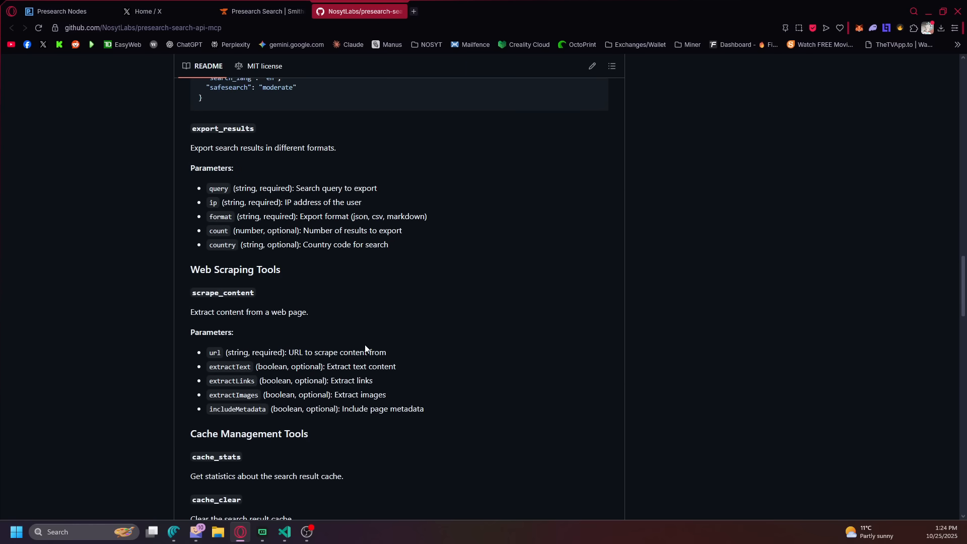
{"action": "scroll", "scroll_direction": "up", "scroll_amount": 3}
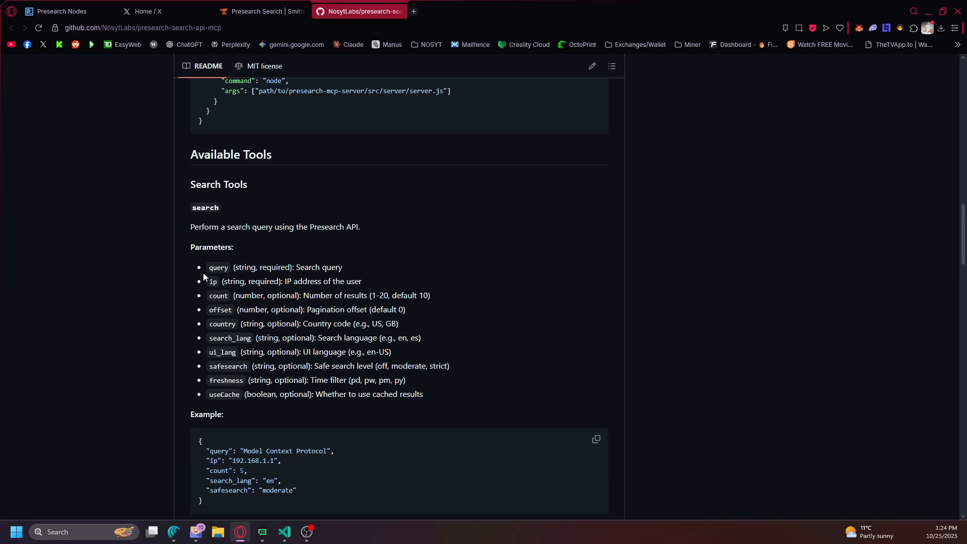
{"action": "mouse_move", "coordinate": [334, 299]}
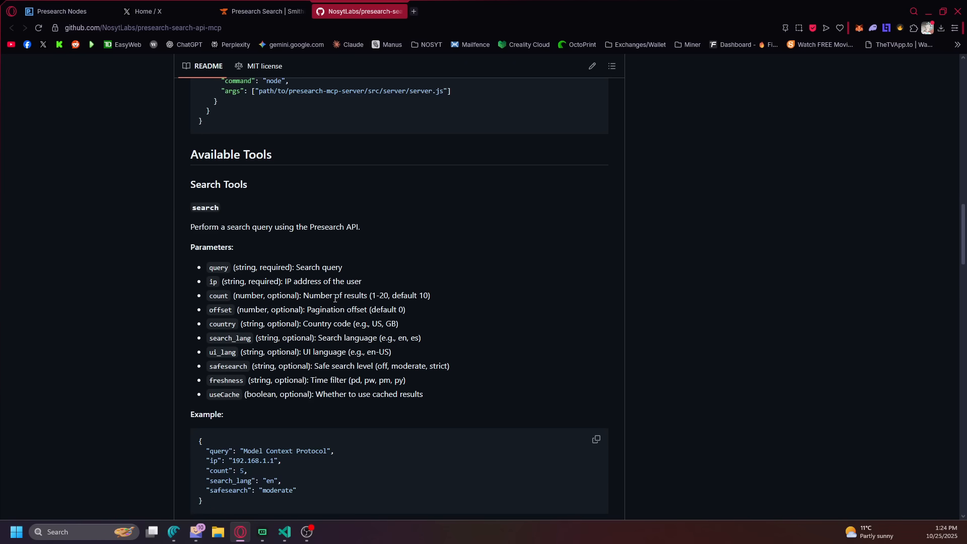
{"action": "mouse_move", "coordinate": [316, 291]}
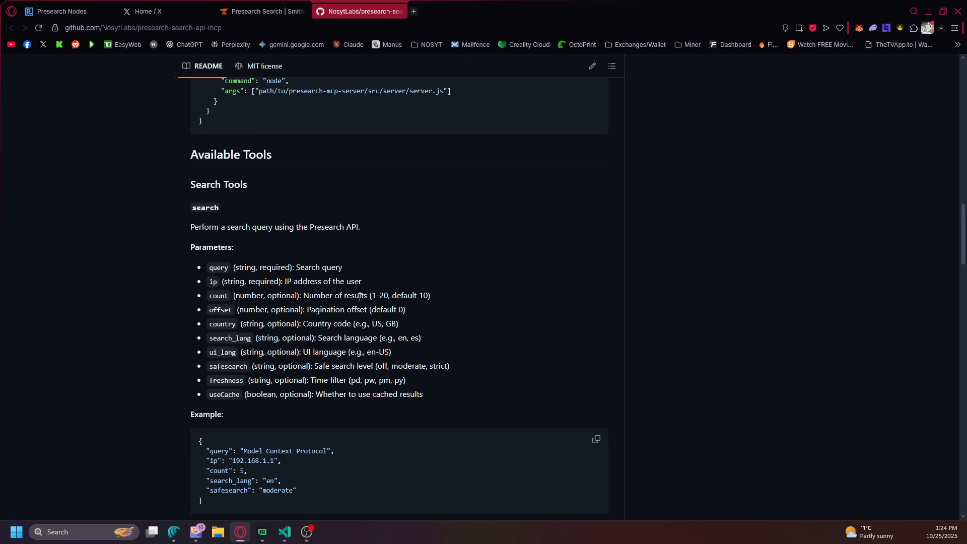
{"action": "mouse_move", "coordinate": [301, 321]}
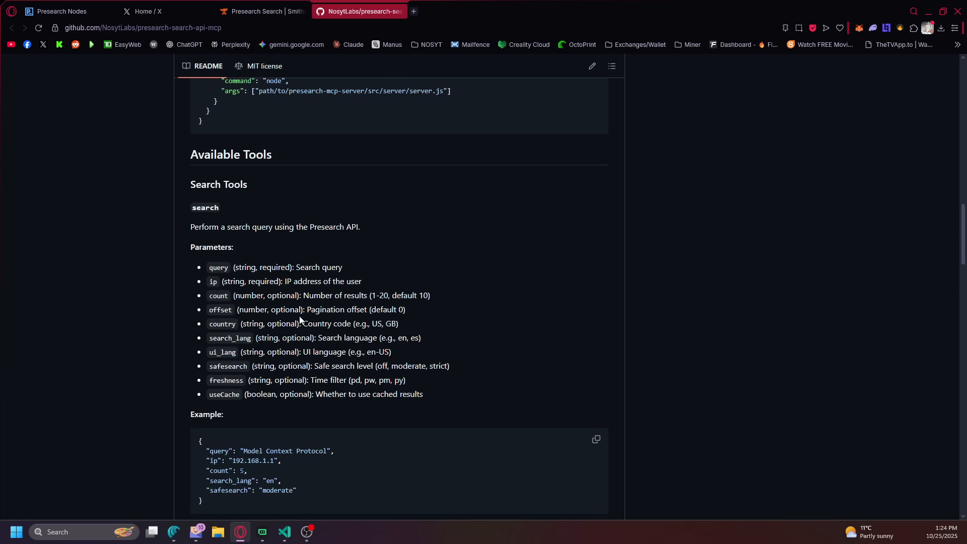
{"action": "mouse_move", "coordinate": [497, 311]}
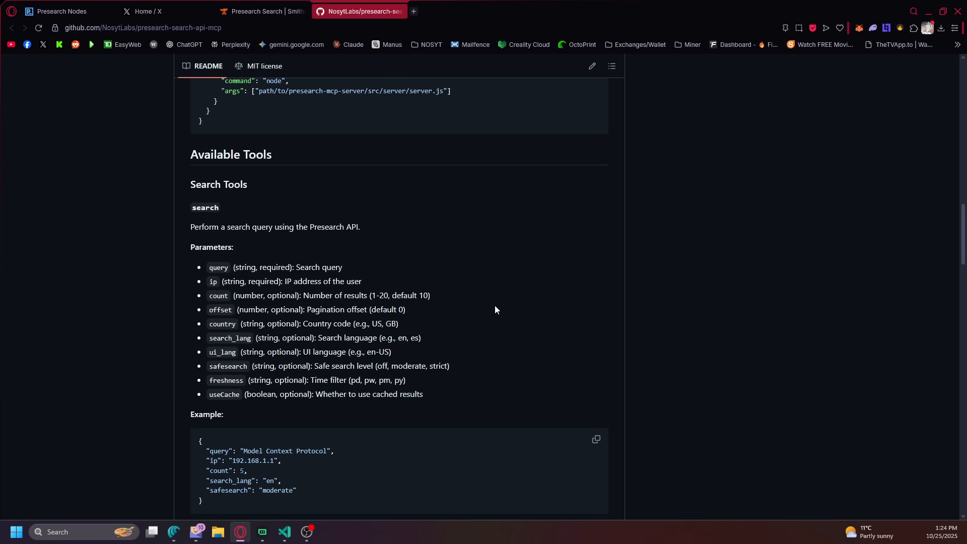
{"action": "mouse_move", "coordinate": [34, 470]}
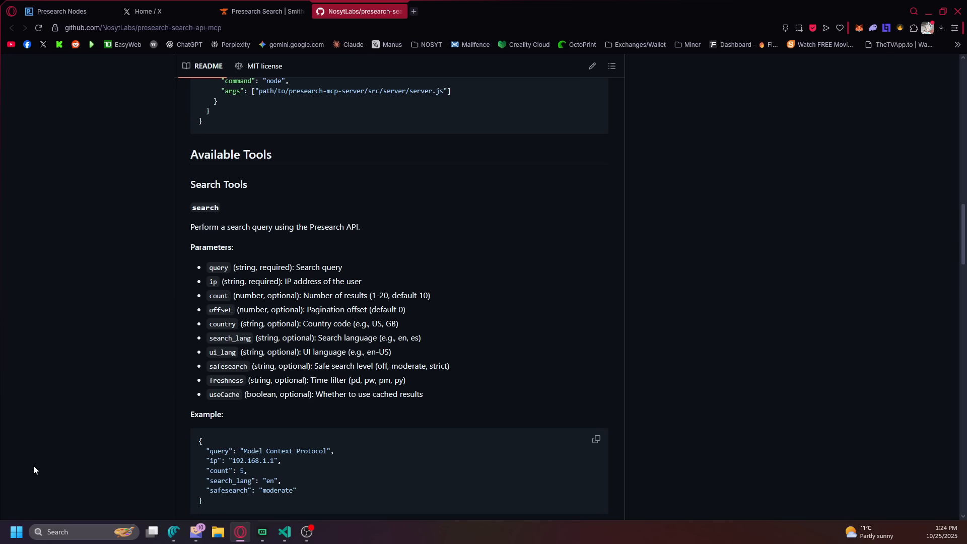
{"action": "mouse_move", "coordinate": [373, 389]}
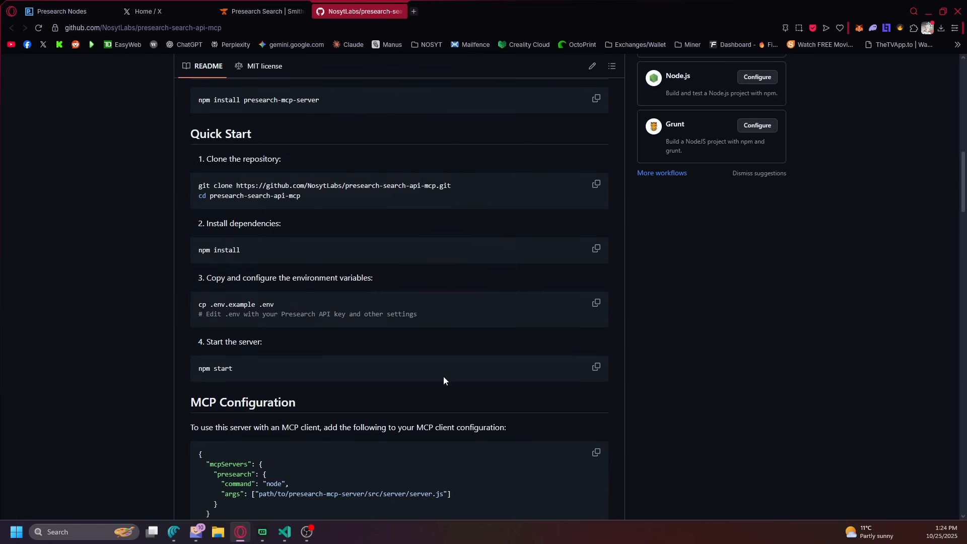
{"action": "scroll", "scroll_direction": "up", "scroll_amount": 3}
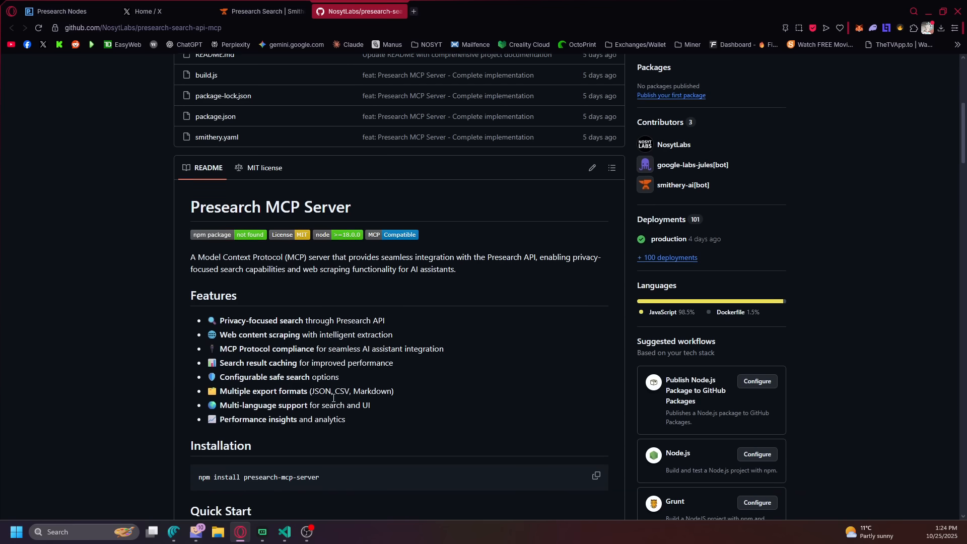
{"action": "scroll", "scroll_direction": "down", "scroll_amount": 3}
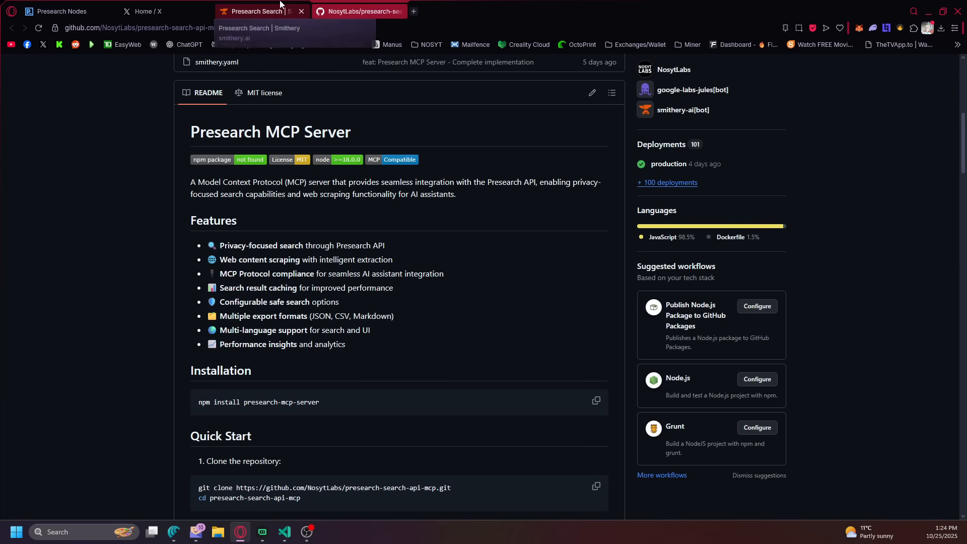
Return to the Presearch Search server page and expand the export_results tool's parameters.
{"action": "left_click", "coordinate": [260, 12]}
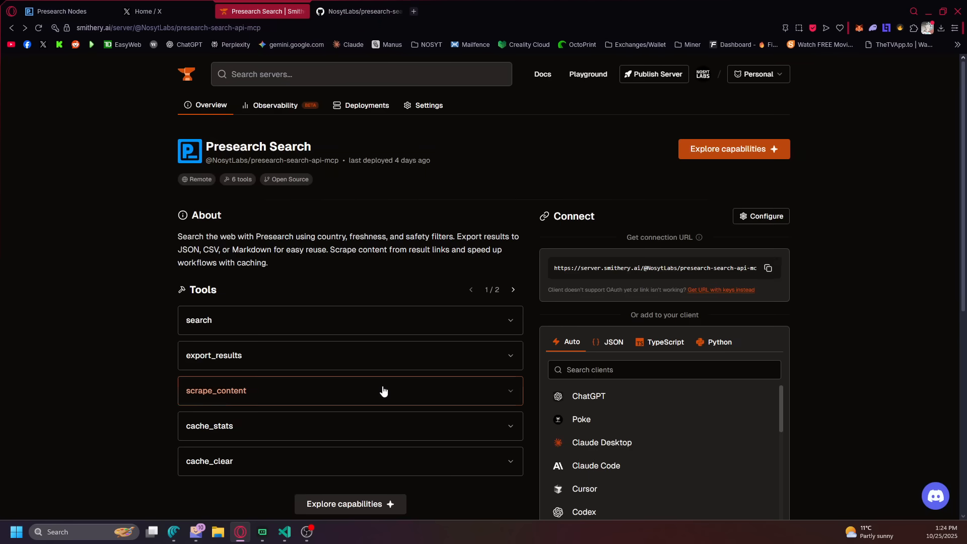
{"action": "mouse_move", "coordinate": [370, 320]}
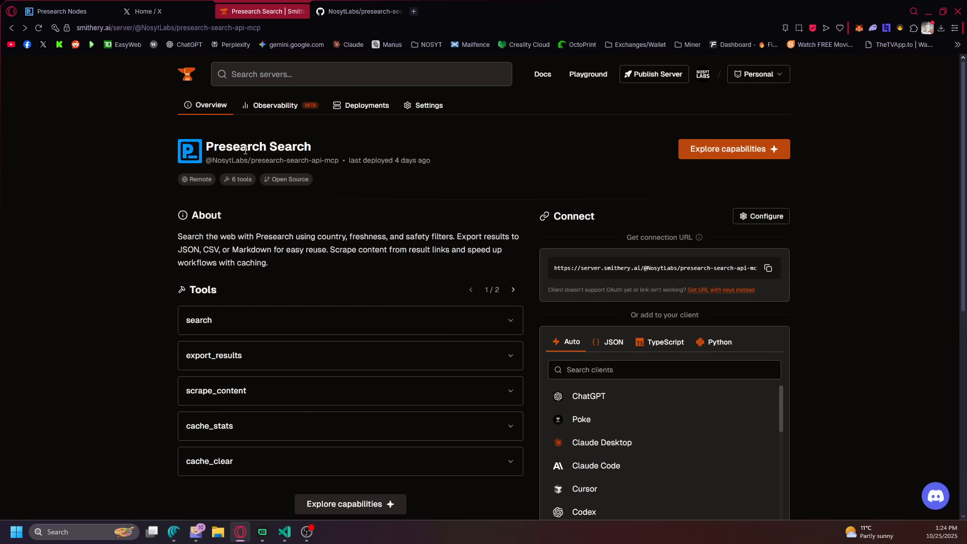
{"action": "mouse_move", "coordinate": [299, 336]}
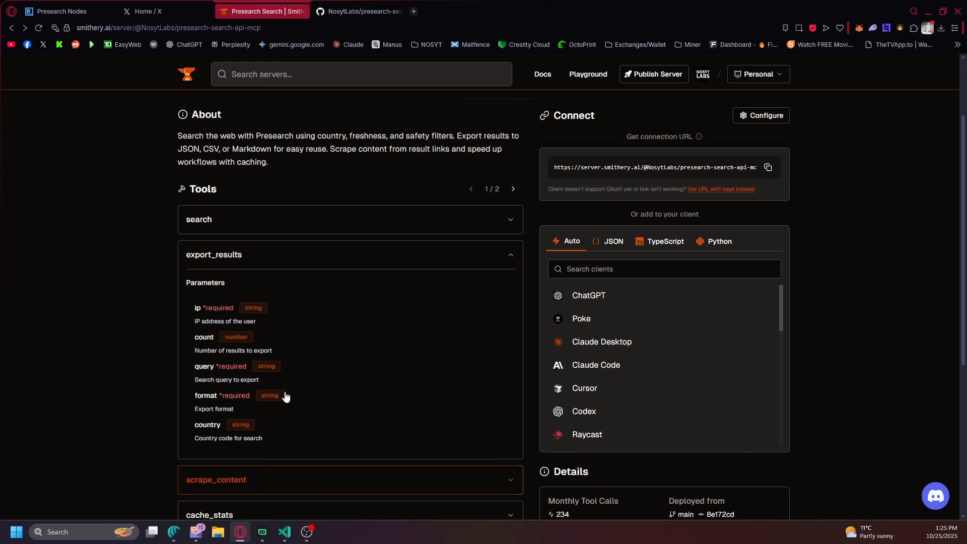
{"action": "scroll", "scroll_direction": "down", "scroll_amount": 3}
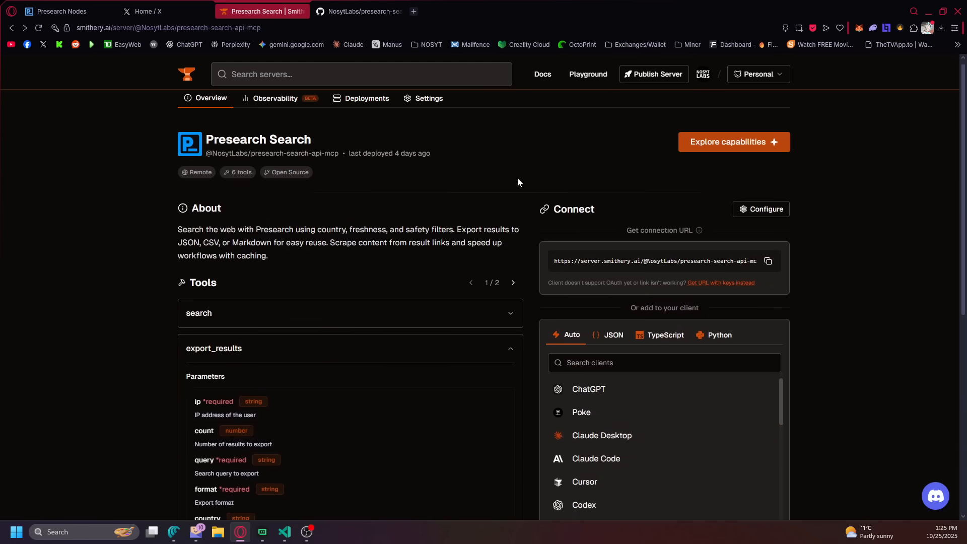
{"action": "scroll", "scroll_direction": "down", "scroll_amount": 3}
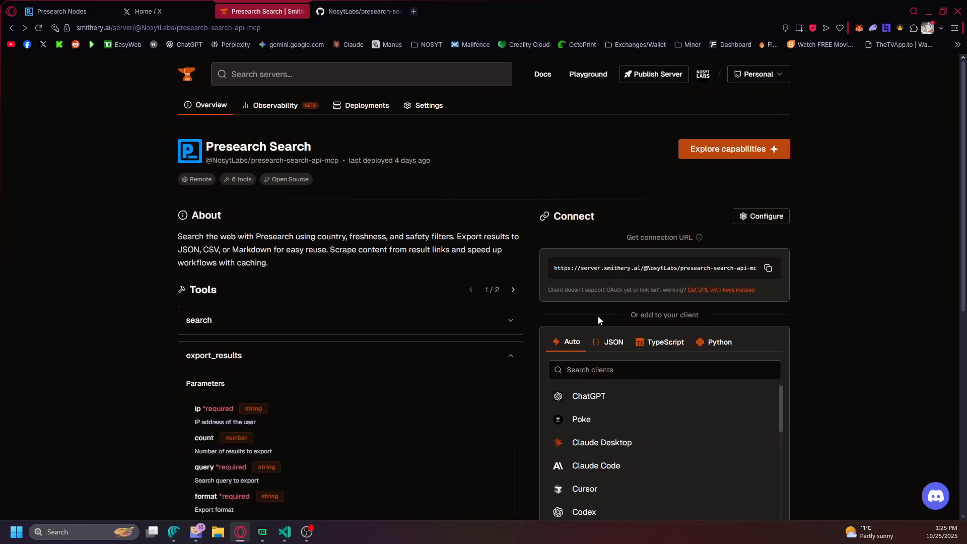
Review the configuration's API key, port 8081 and info log level, then close it unchanged.
{"action": "left_click", "coordinate": [761, 216]}
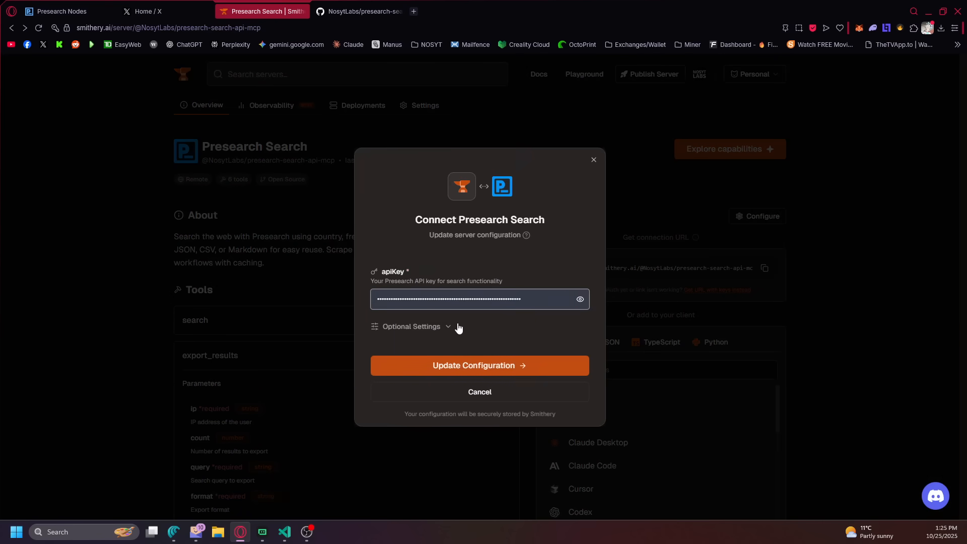
{"action": "left_click", "coordinate": [410, 326]}
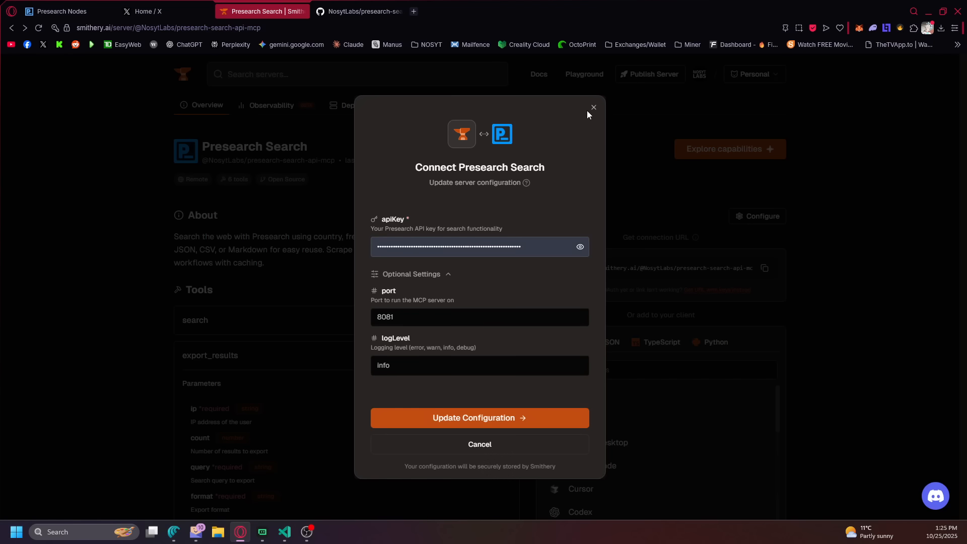
{"action": "left_click", "coordinate": [593, 108]}
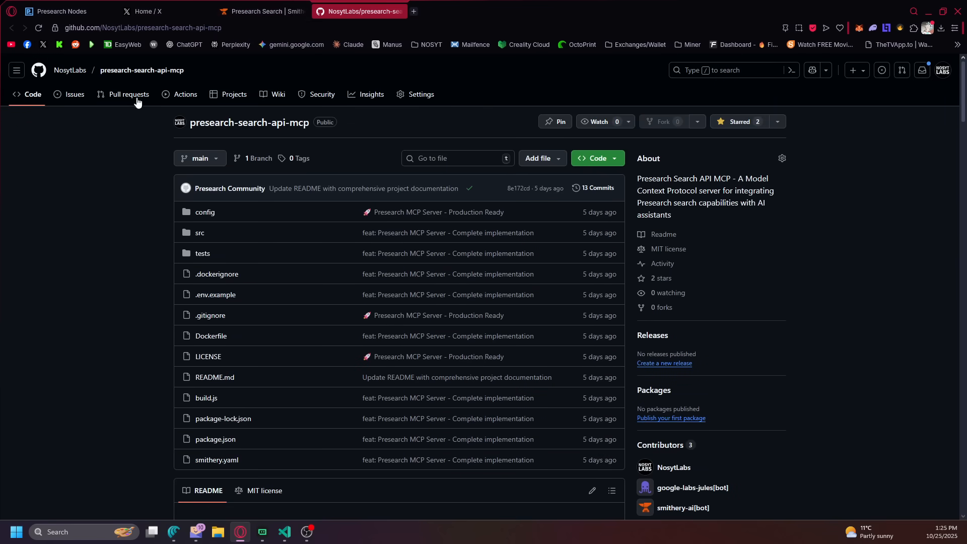
Browse the Connect options: ChatGPT steps, connection URL, Claude Desktop instructions and JSON config.
{"action": "left_click", "coordinate": [262, 11]}
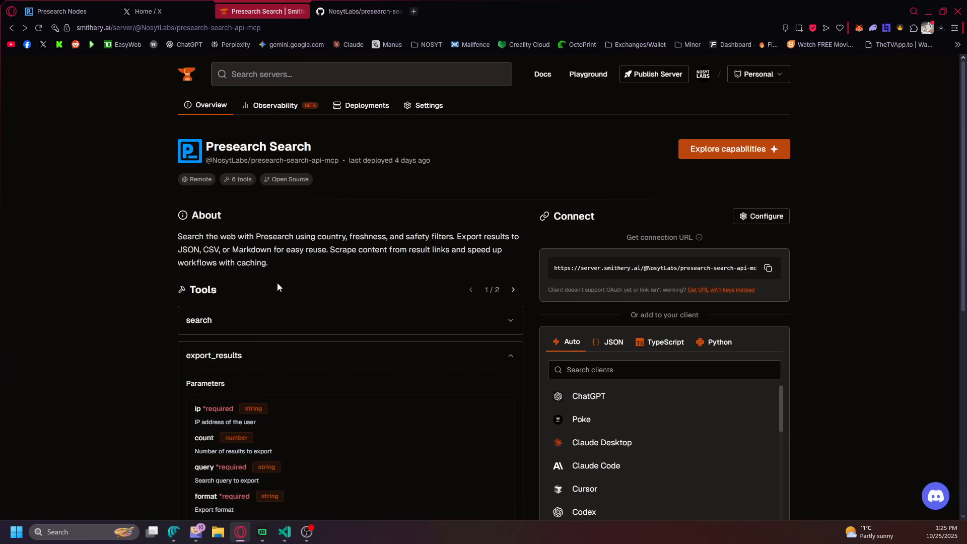
{"action": "scroll", "scroll_direction": "down", "scroll_amount": 3}
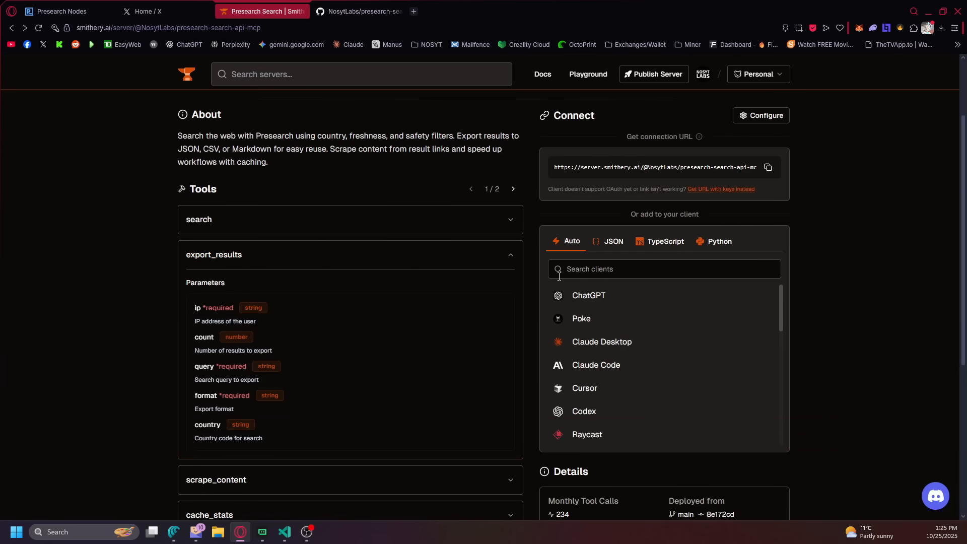
{"action": "scroll", "scroll_direction": "down", "scroll_amount": 3}
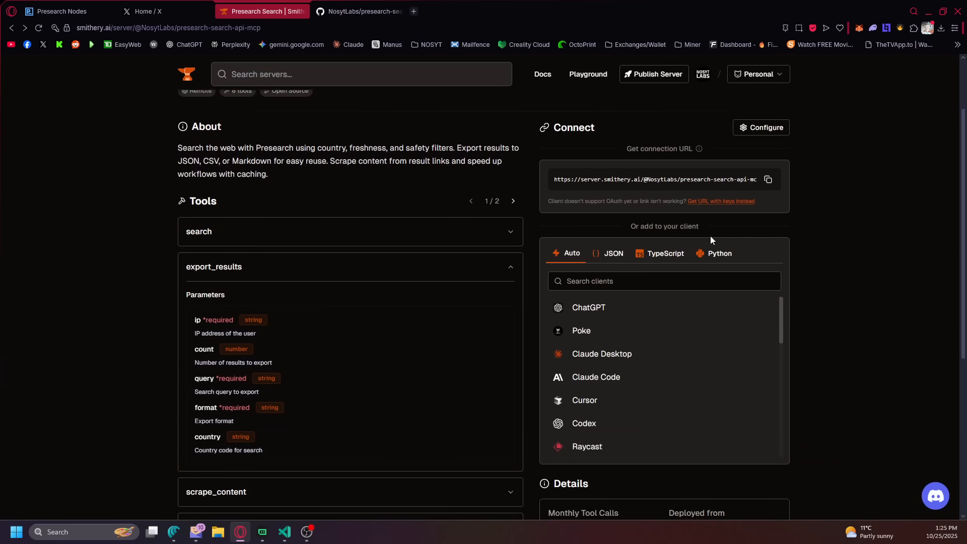
{"action": "left_click", "coordinate": [589, 308]}
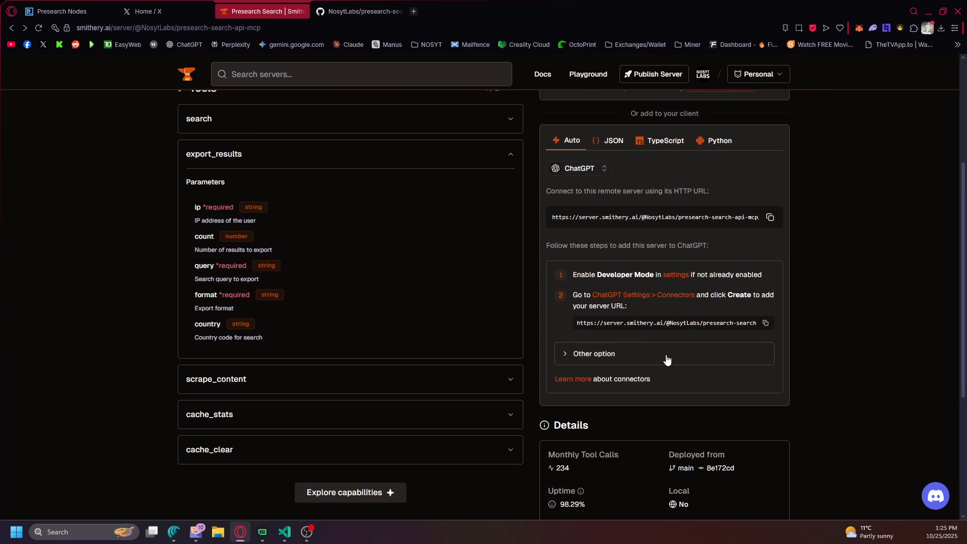
{"action": "left_click", "coordinate": [769, 217]}
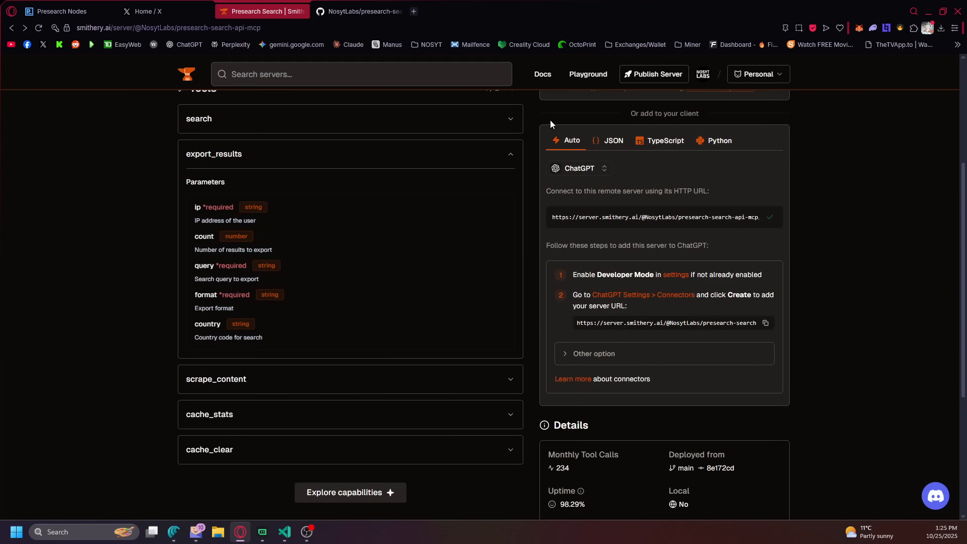
{"action": "left_click", "coordinate": [579, 168]}
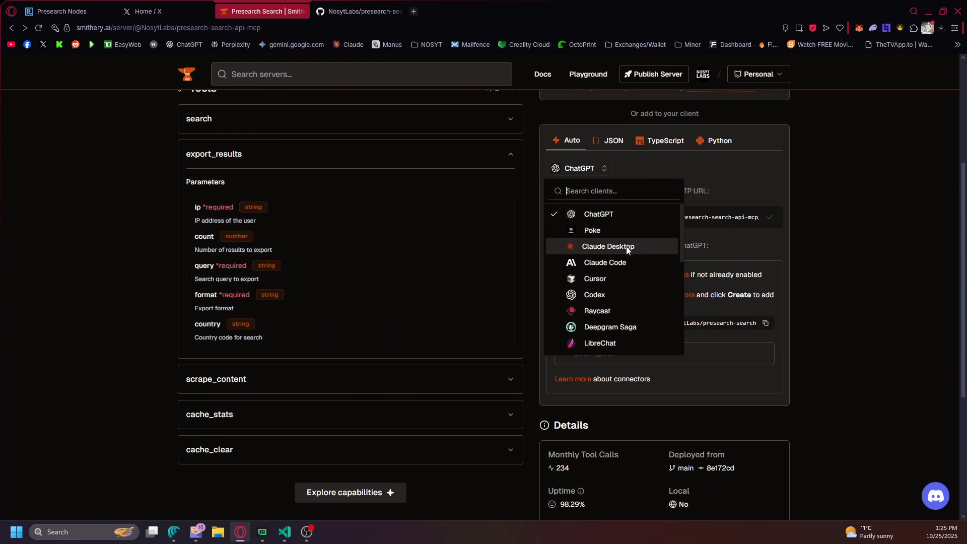
{"action": "left_click", "coordinate": [607, 246]}
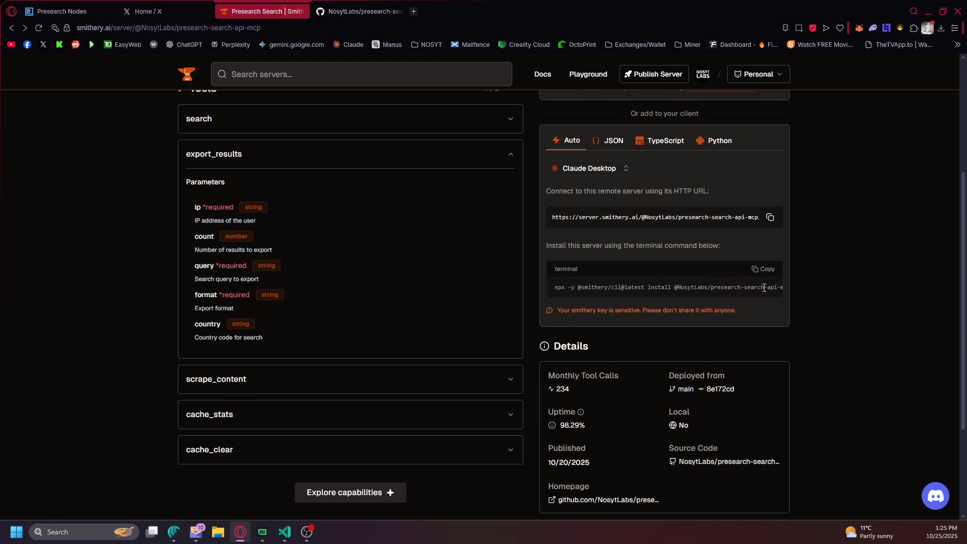
{"action": "left_click", "coordinate": [612, 140]}
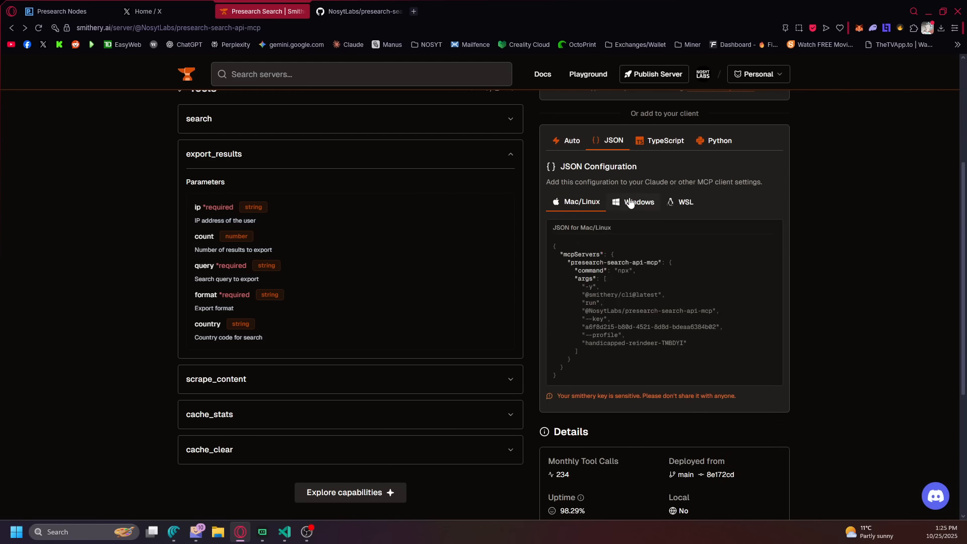
{"action": "left_click", "coordinate": [570, 140]}
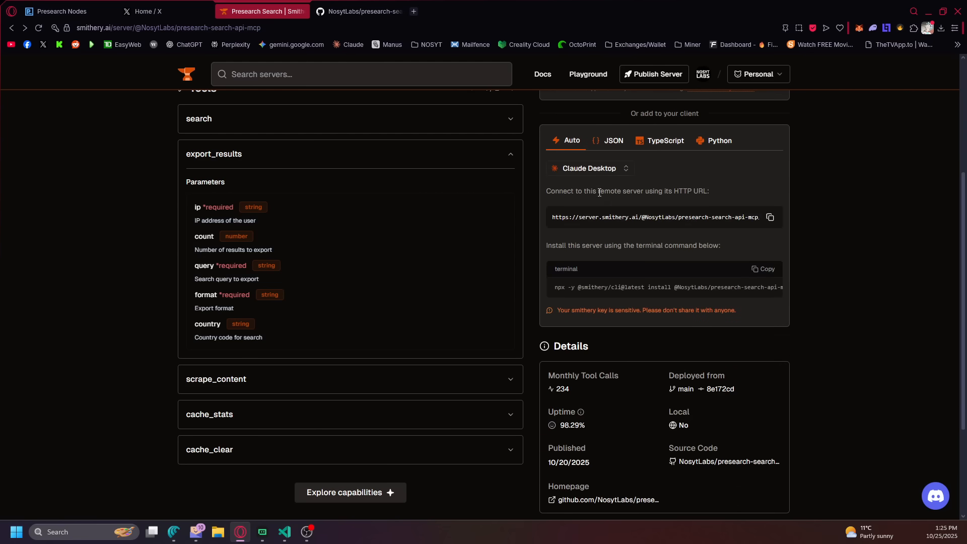
Choose VS Code Insiders as the client and start the one-click install.
{"action": "left_click", "coordinate": [589, 168]}
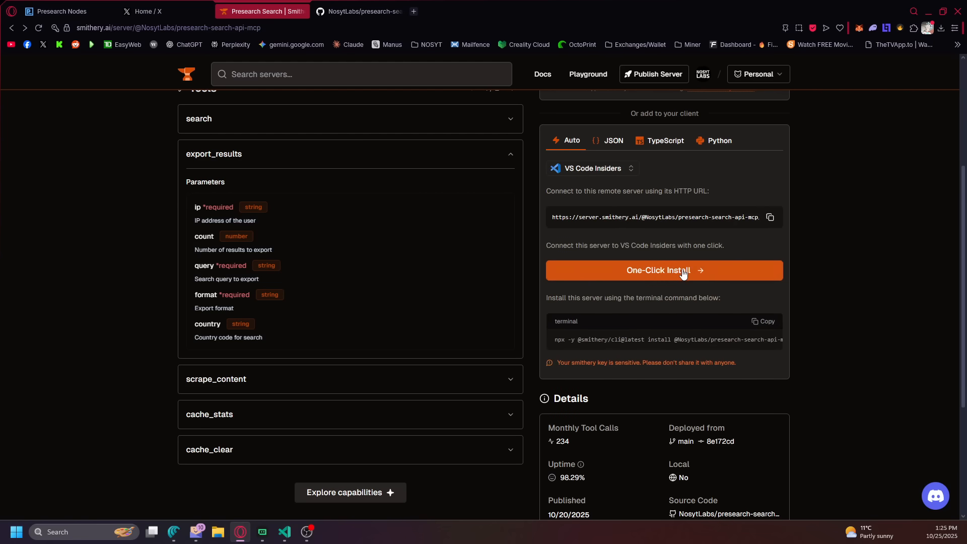
{"action": "left_click", "coordinate": [665, 270]}
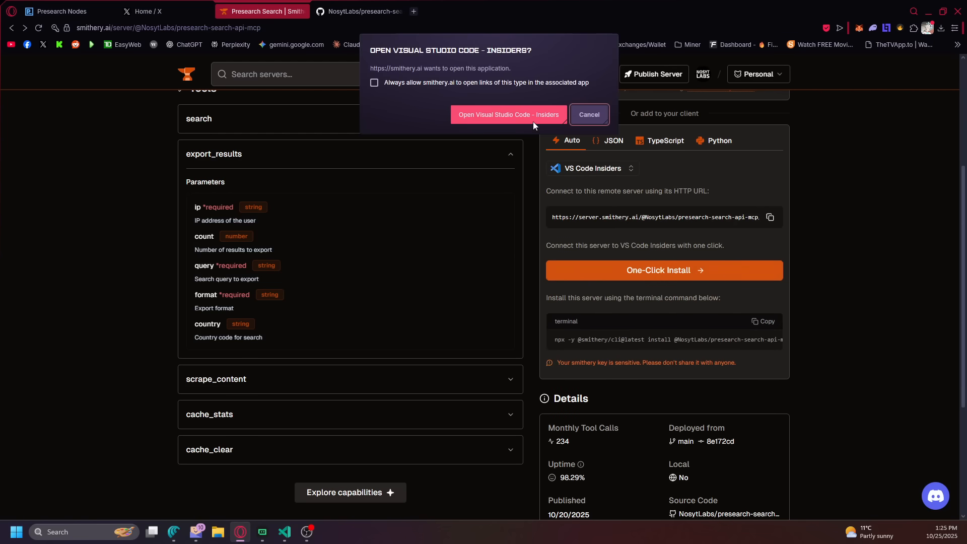
Install the Presearch Search MCP server in VS Code Insiders and allow it to authenticate with Smithery.
{"action": "left_click", "coordinate": [507, 114]}
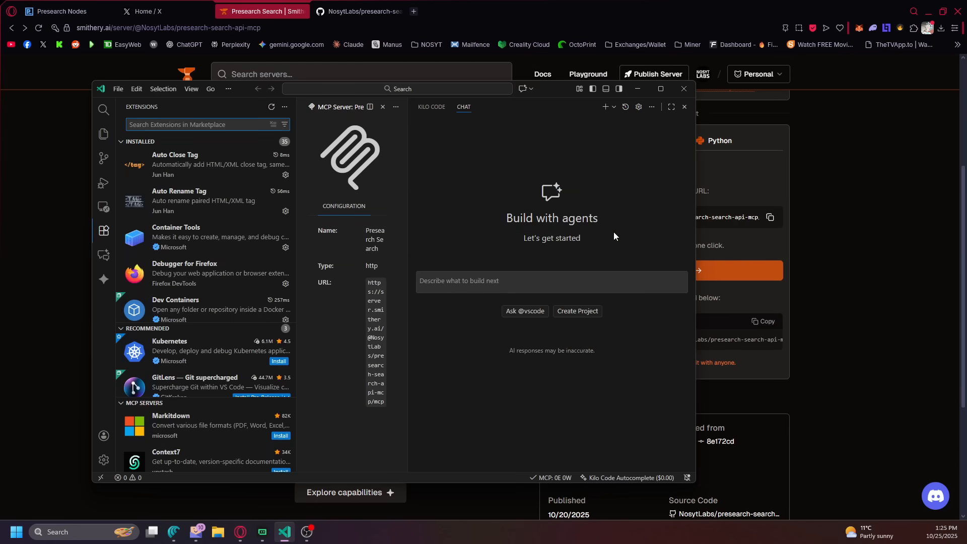
{"action": "left_click", "coordinate": [660, 89]}
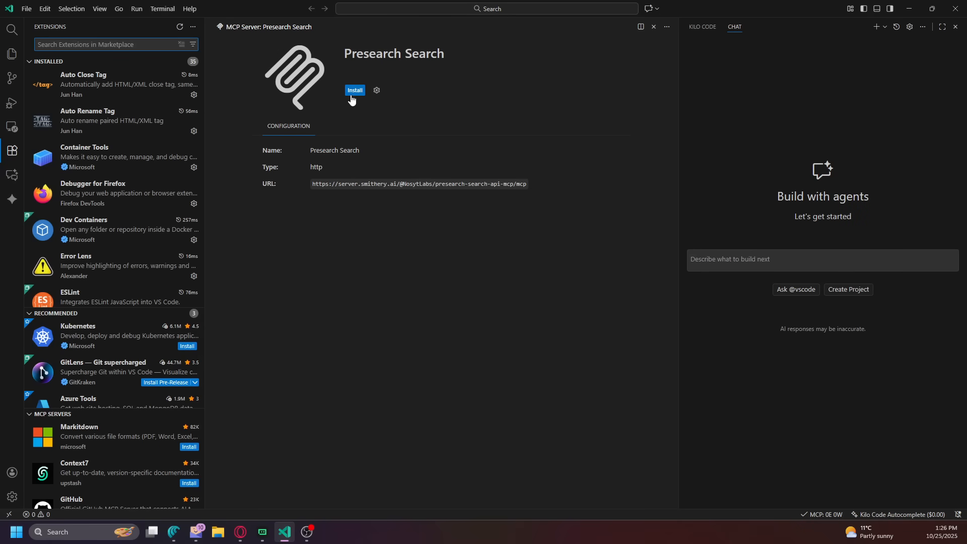
{"action": "left_click", "coordinate": [355, 89]}
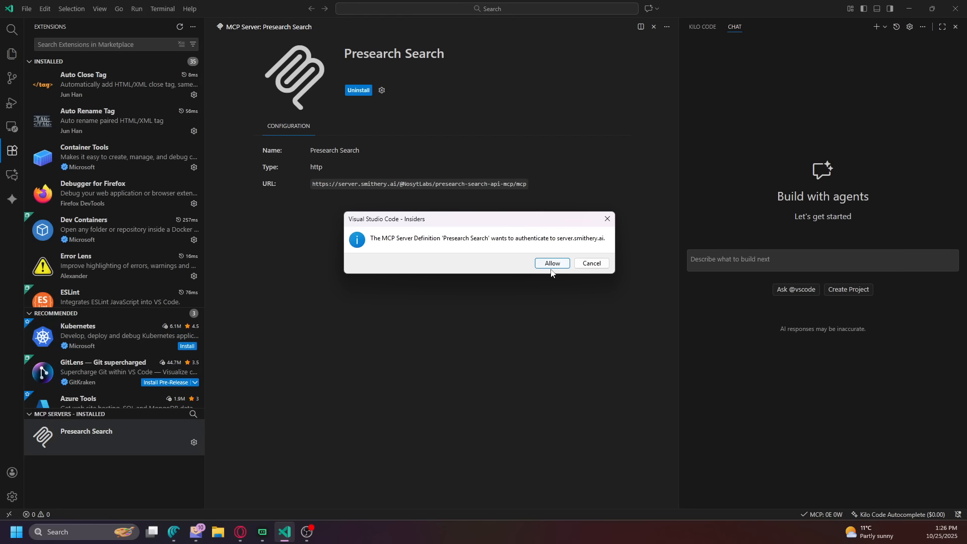
{"action": "left_click", "coordinate": [551, 263]}
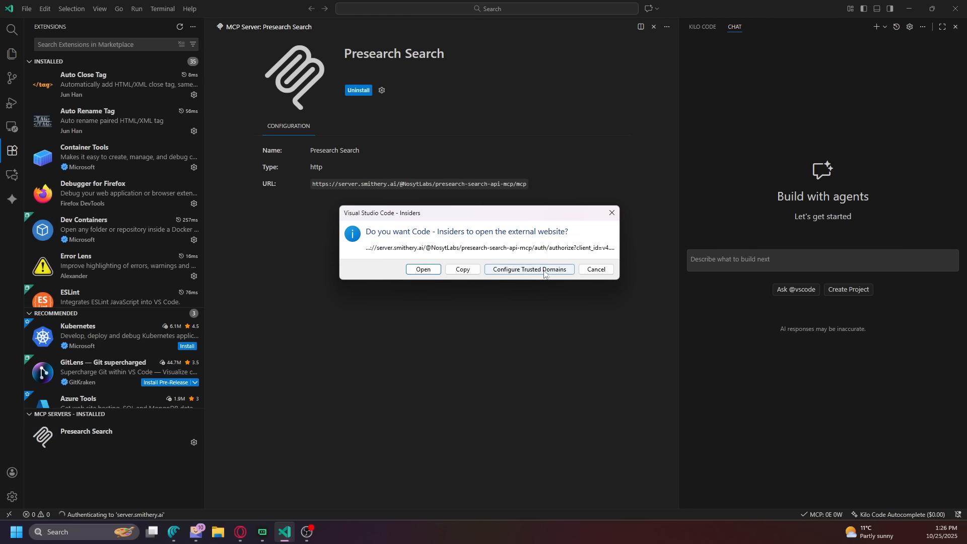
Authorize the Presearch Search connection on Smithery under the Personal profile with the saved API key.
{"action": "left_click", "coordinate": [422, 269]}
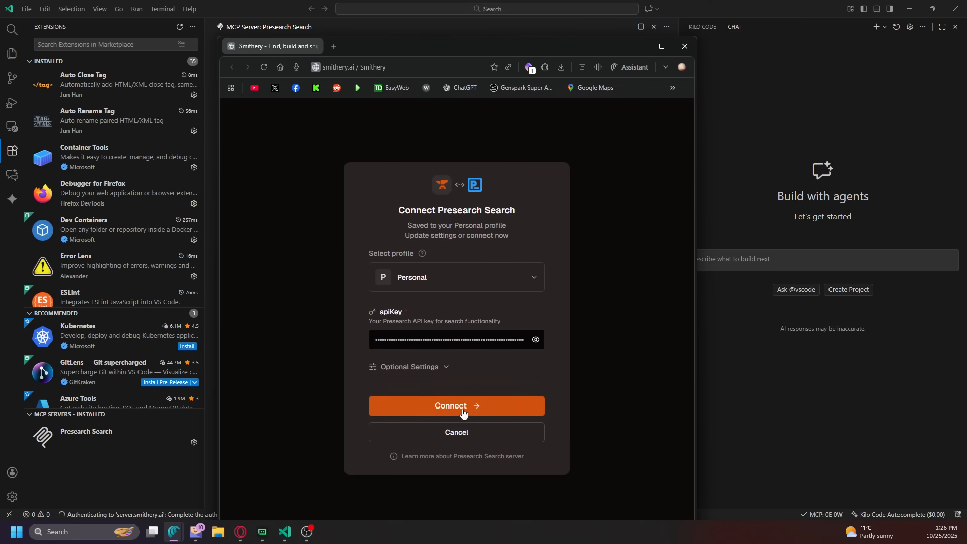
{"action": "left_click", "coordinate": [409, 367]}
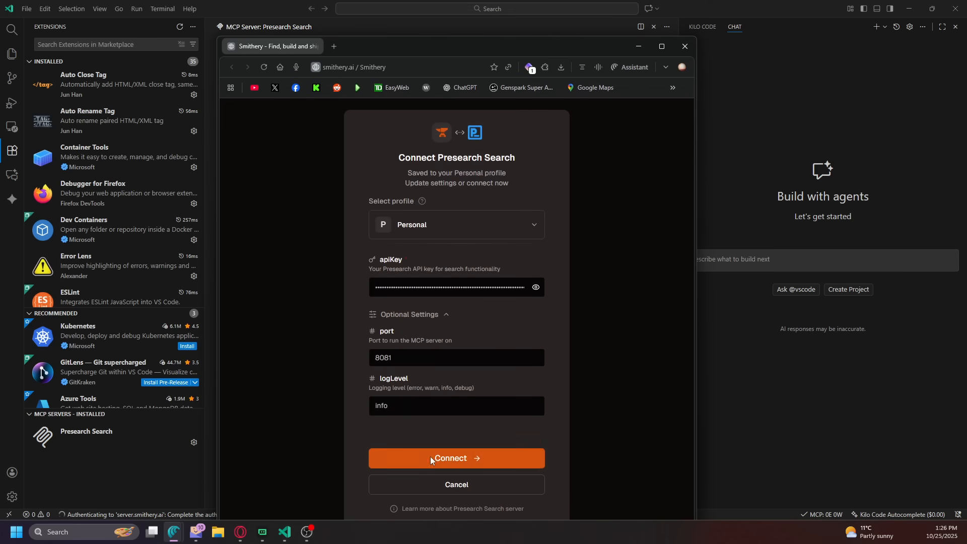
{"action": "left_click", "coordinate": [455, 458]}
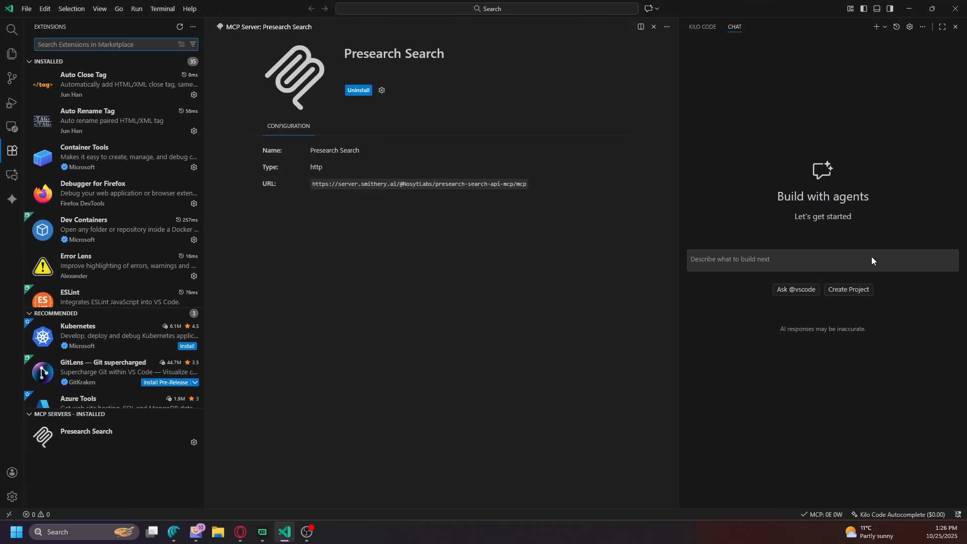
Ask Copilot chat to use the Presearch Search MCP, test all its tools and explain use cases.
{"action": "left_click", "coordinate": [821, 259]}
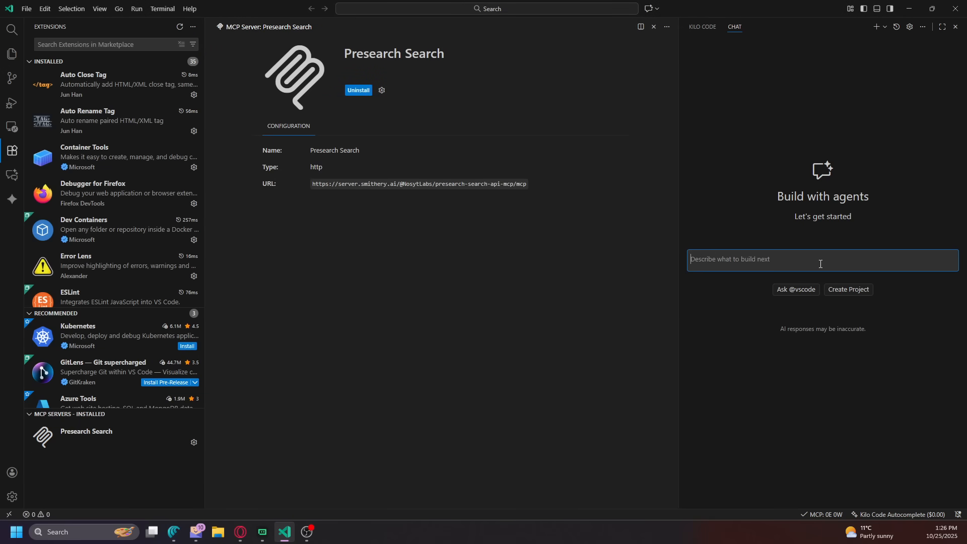
{"action": "type", "text": "Can we use"}
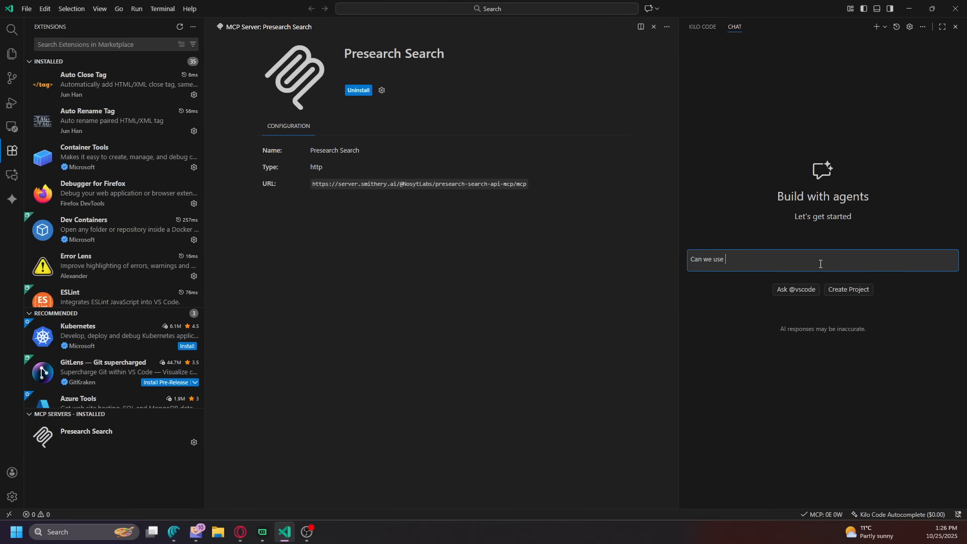
{"action": "type", "text": "the Presearch Search MCP and test all tools and give me the usecases of th"}
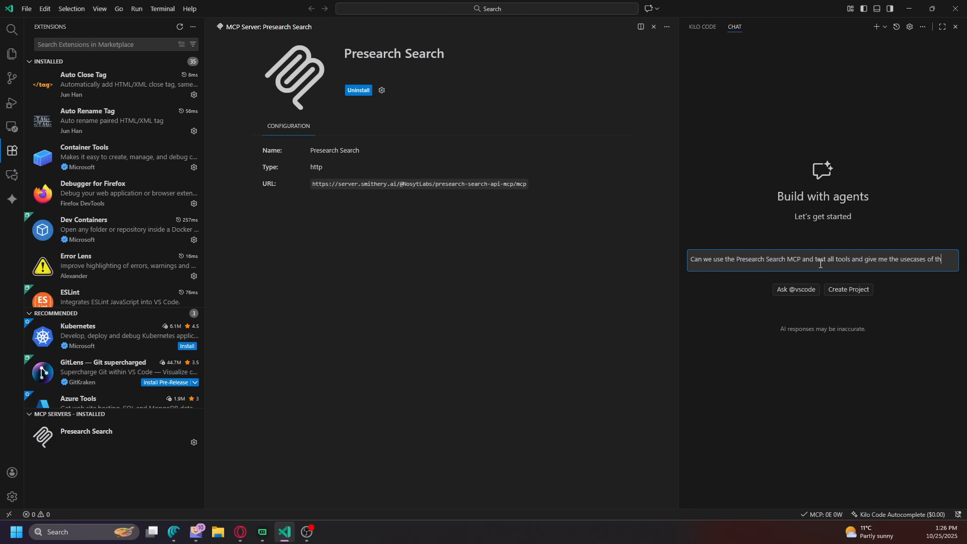
{"action": "type", "text": "is MC"}
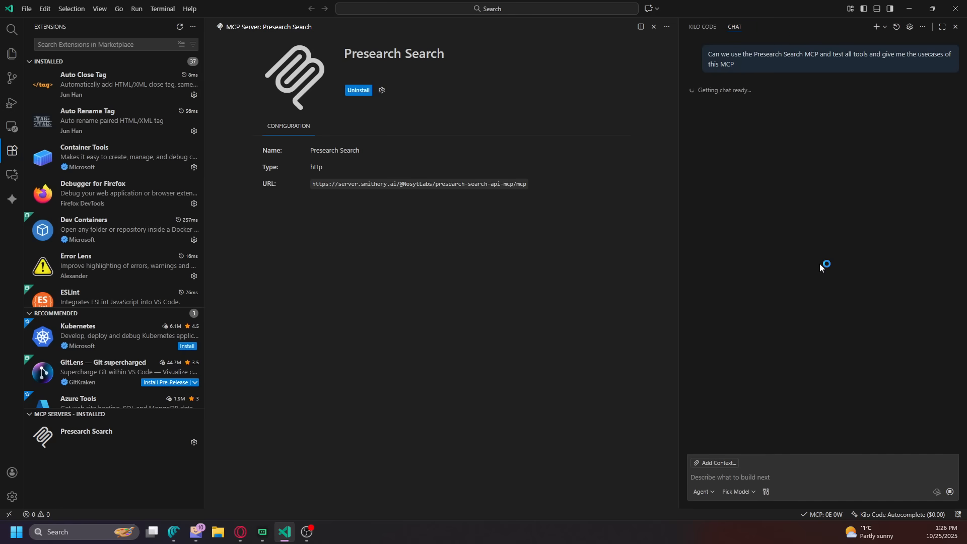
{"action": "mouse_move", "coordinate": [475, 414]}
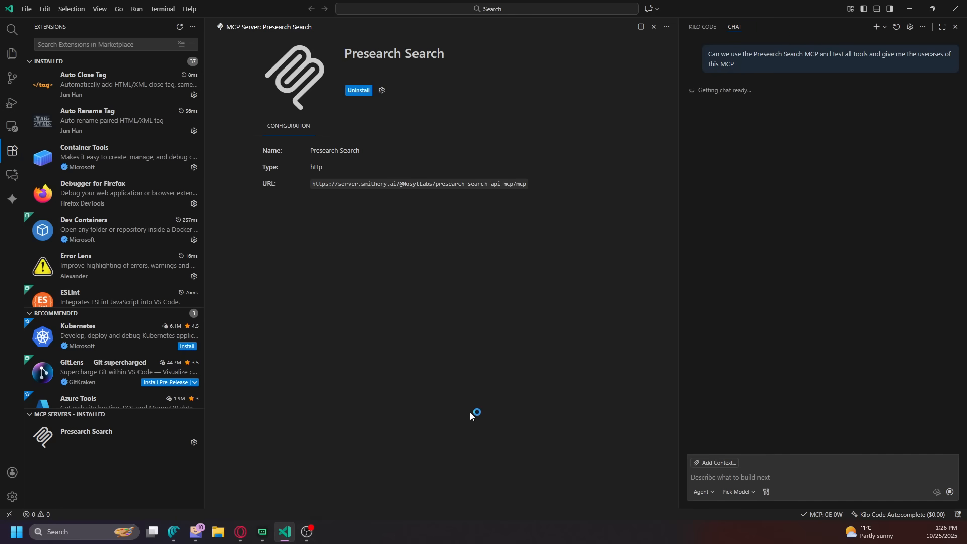
{"action": "mouse_move", "coordinate": [721, 131]}
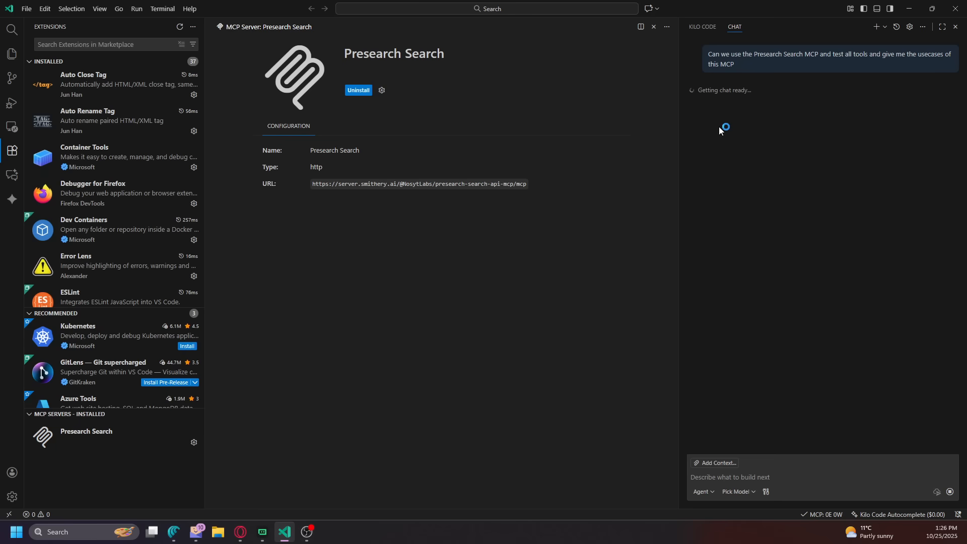
Pick a chat model and read the reply listing the six Presearch tools, parameters and testing plan.
{"action": "left_click", "coordinate": [738, 491]}
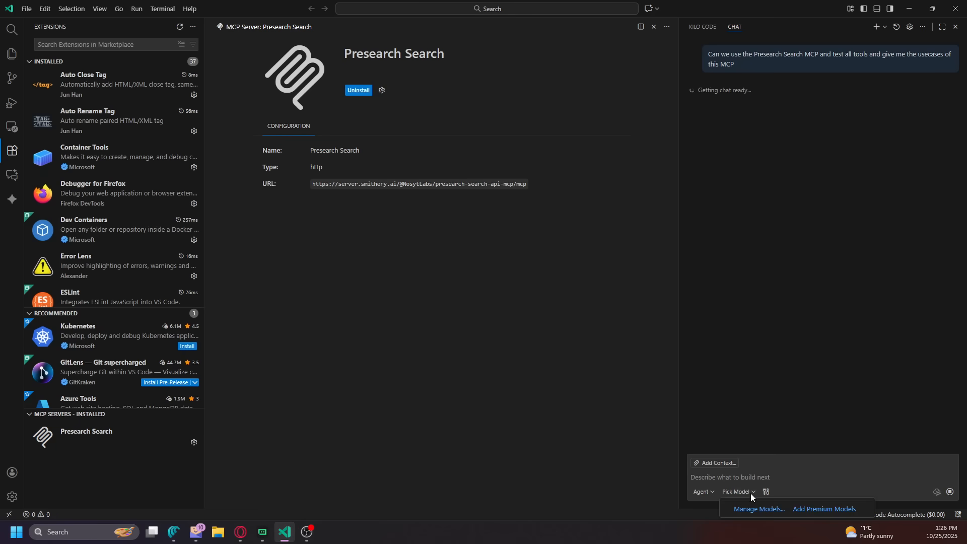
{"action": "left_click", "coordinate": [702, 492]}
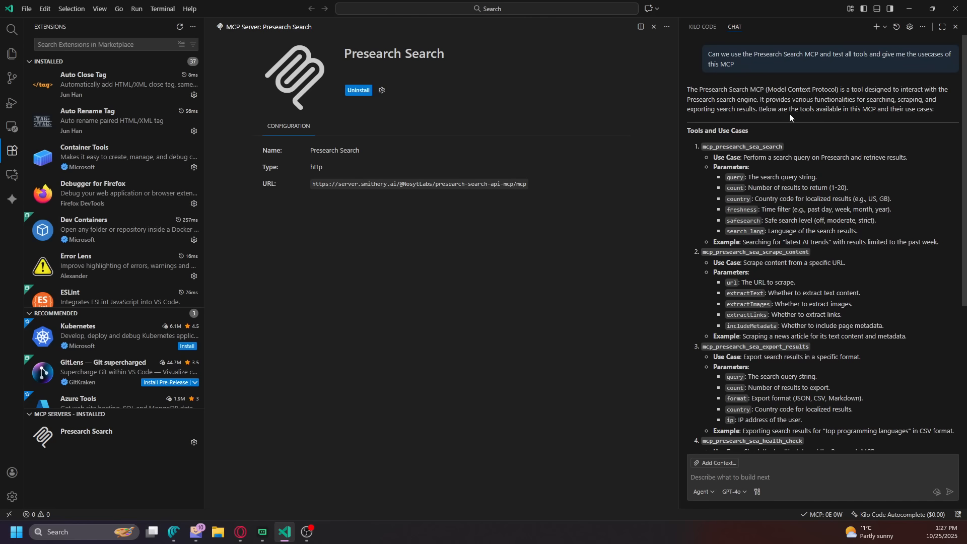
{"action": "mouse_move", "coordinate": [900, 115]}
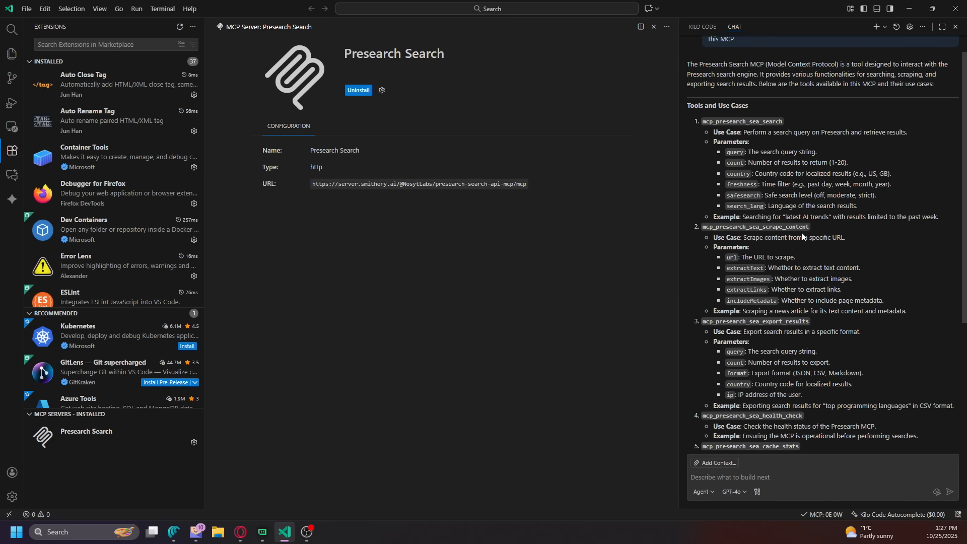
{"action": "mouse_move", "coordinate": [841, 244]}
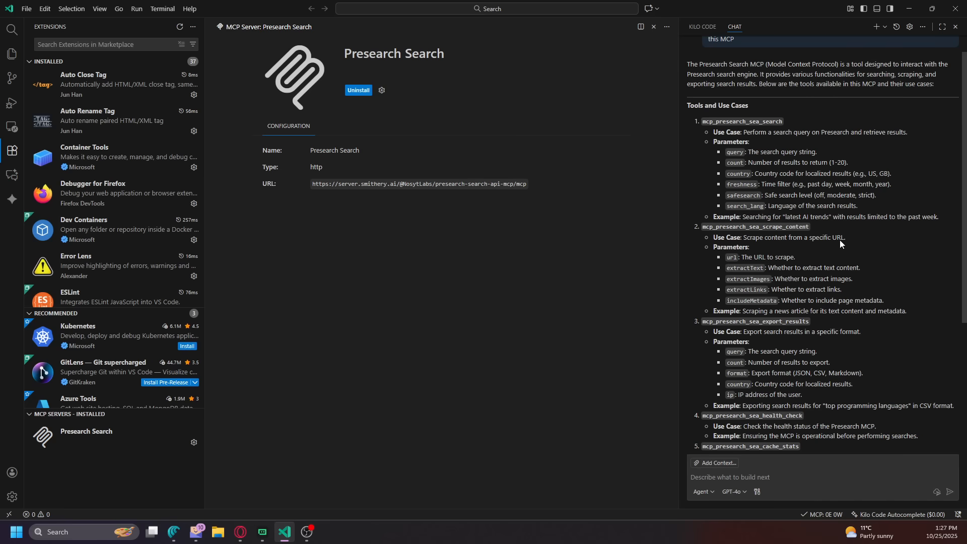
{"action": "scroll", "scroll_direction": "down", "scroll_amount": 3}
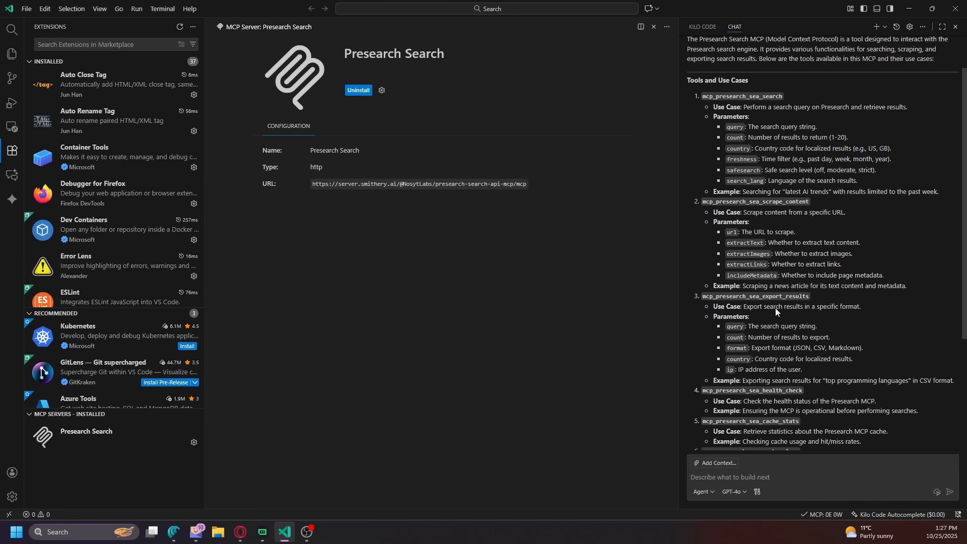
{"action": "scroll", "scroll_direction": "down", "scroll_amount": 3}
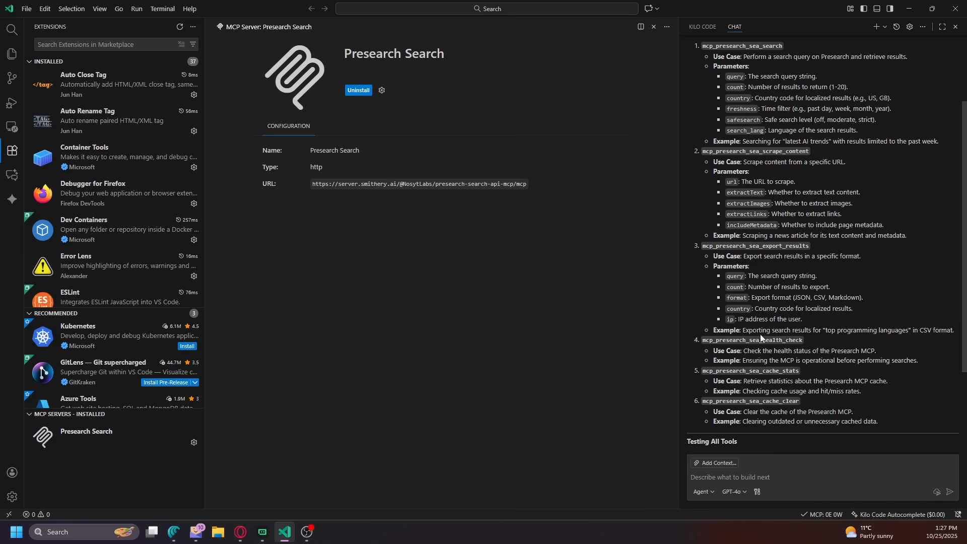
{"action": "mouse_move", "coordinate": [933, 339]}
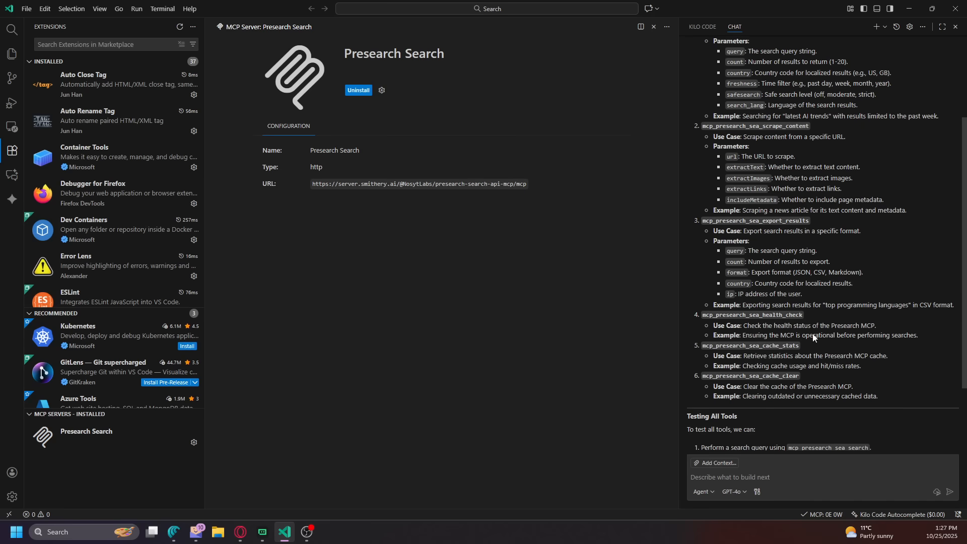
{"action": "scroll", "scroll_direction": "down", "scroll_amount": 3}
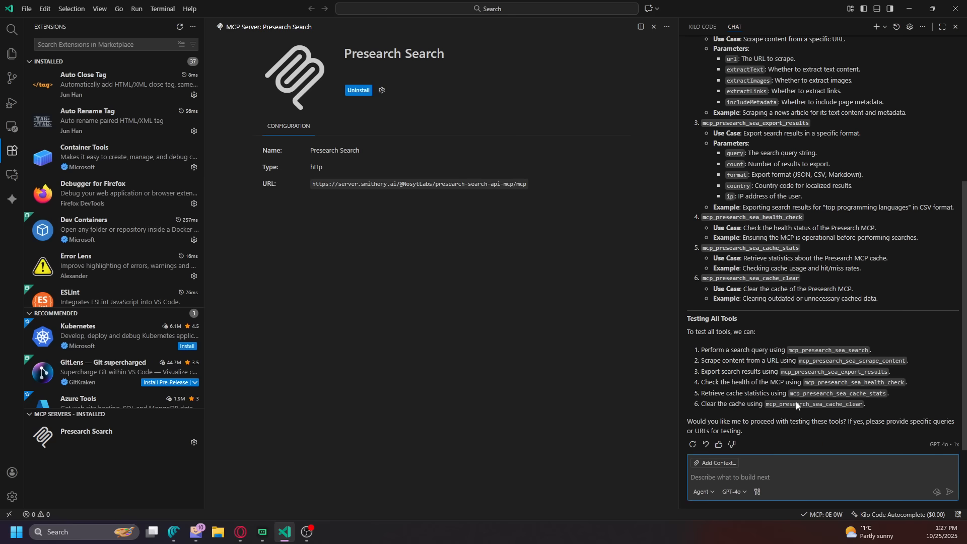
Reply 'Yes test all tools' and approve the health_check (this session) and cache_stats tool runs.
{"action": "type", "text": "Yes te"}
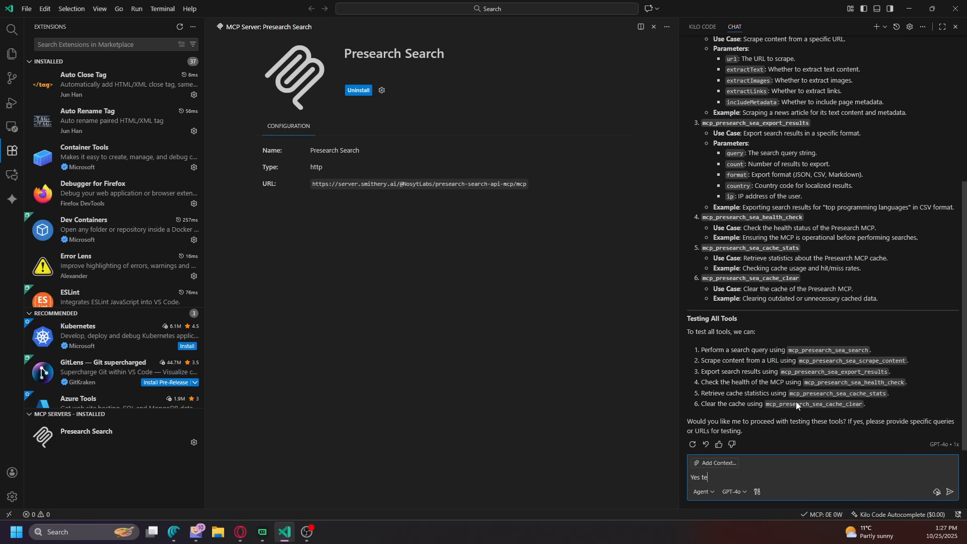
{"action": "left_click", "coordinate": [956, 491]}
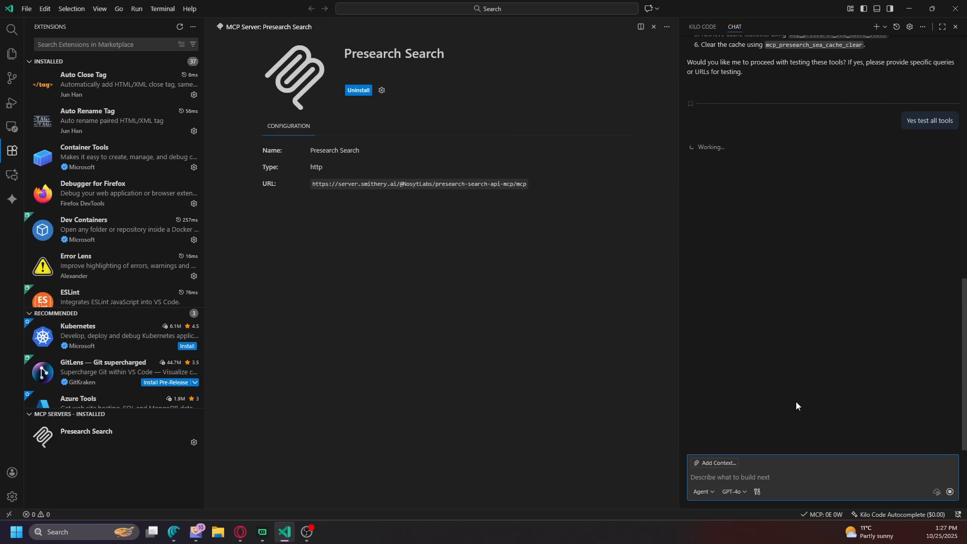
{"action": "left_click", "coordinate": [931, 120]}
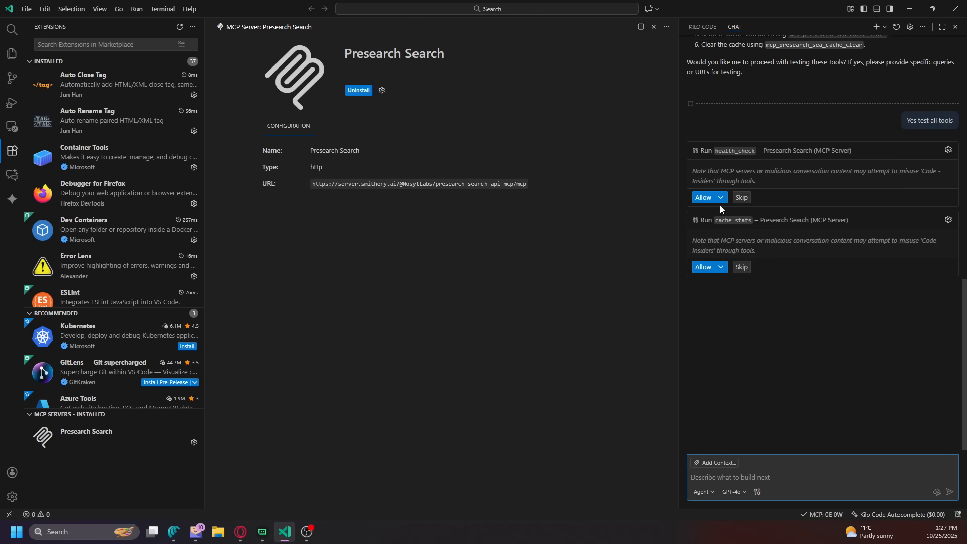
{"action": "left_click", "coordinate": [719, 198]}
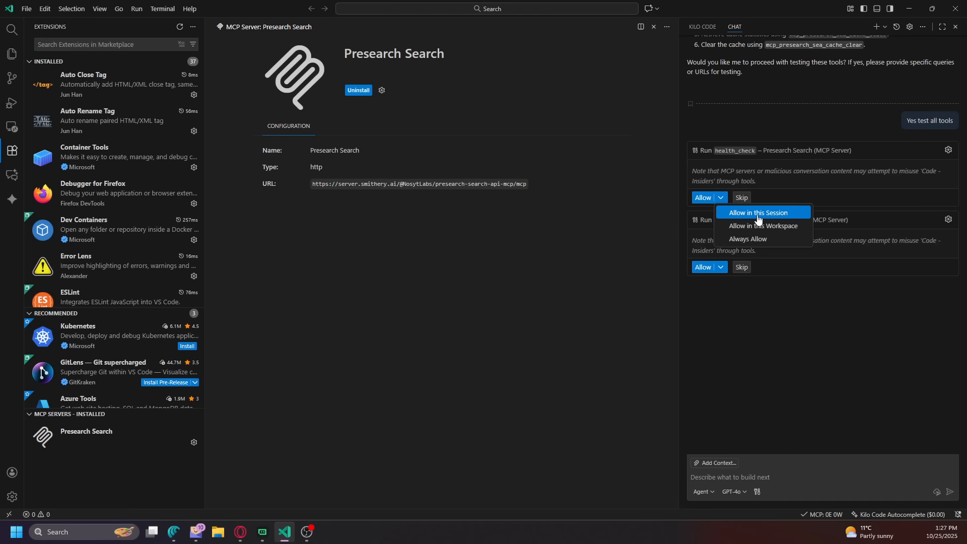
{"action": "left_click", "coordinate": [757, 213]}
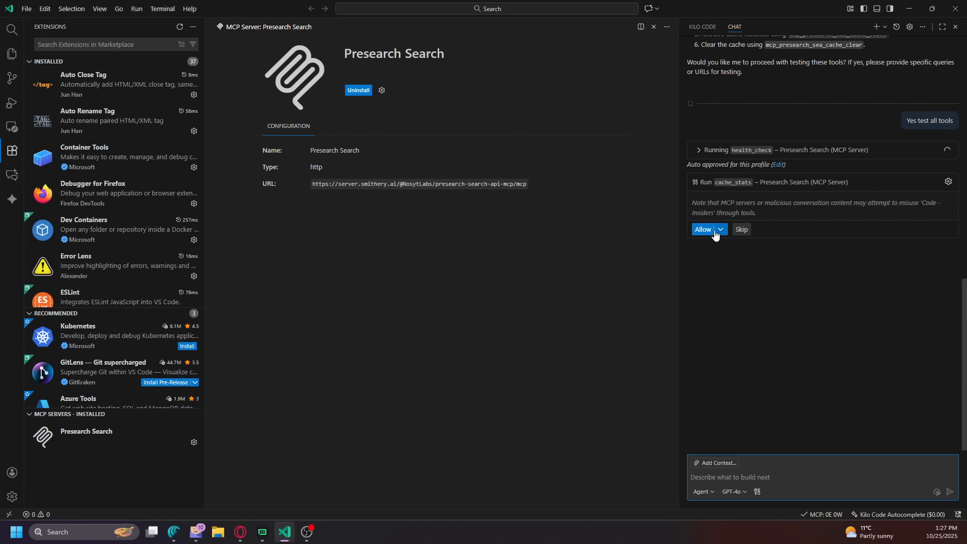
{"action": "left_click", "coordinate": [702, 228]}
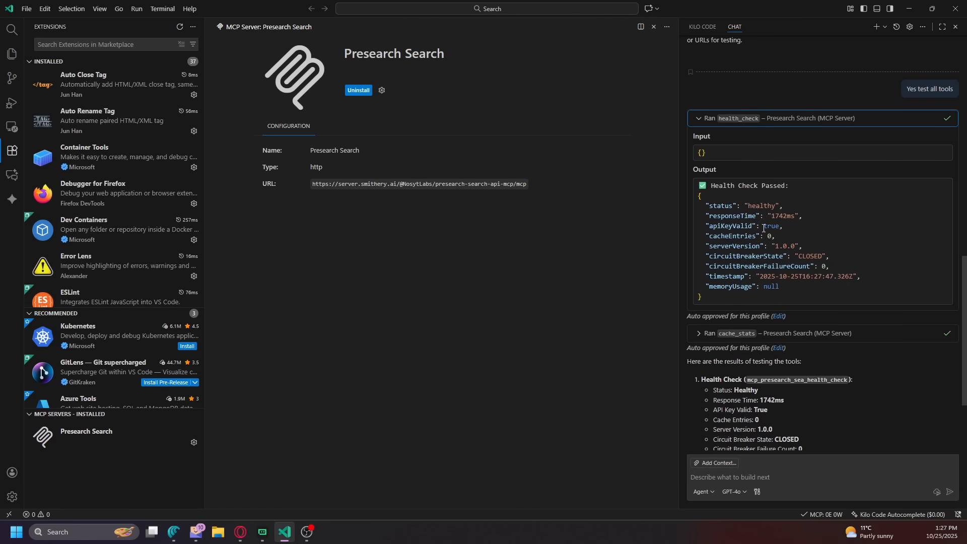
{"action": "mouse_move", "coordinate": [761, 250]}
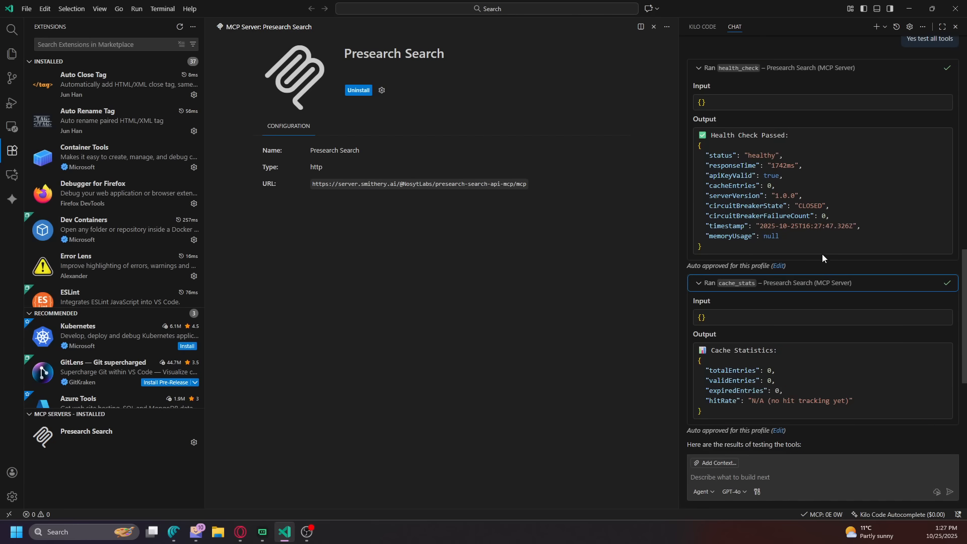
{"action": "scroll", "scroll_direction": "down", "scroll_amount": 3}
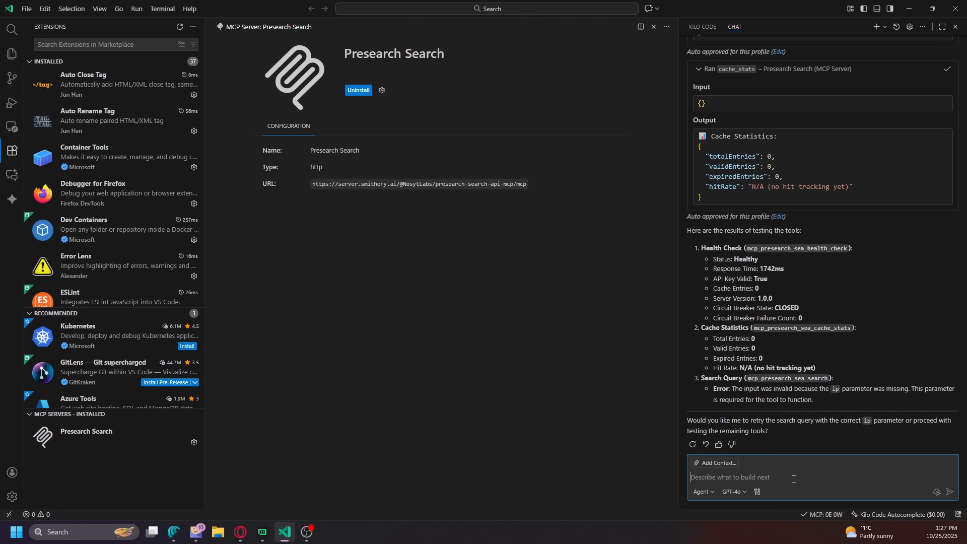
Have Copilot retry the search with a correct ip, approving it for this workspace, and review the latest AI trends results.
{"action": "type", "text": "Yes"}
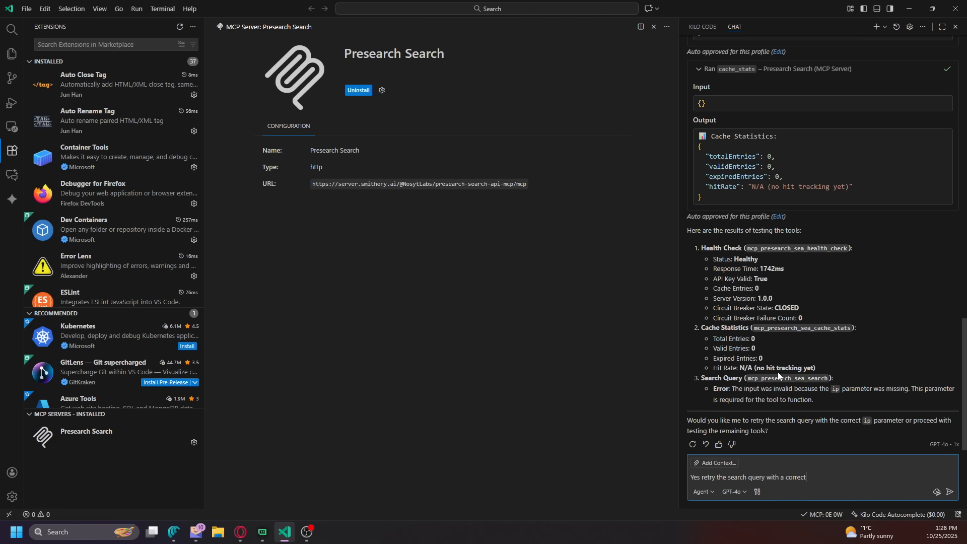
{"action": "left_click", "coordinate": [950, 492]}
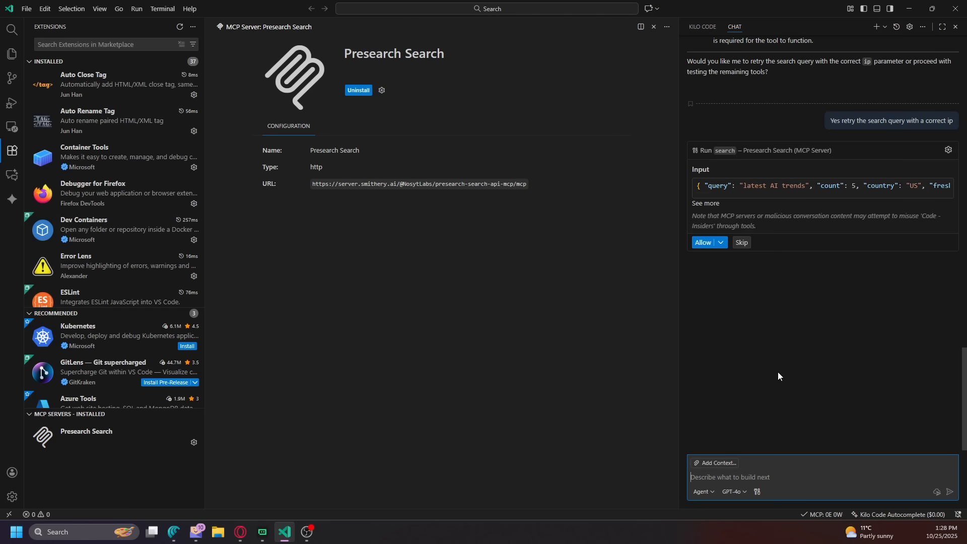
{"action": "left_click", "coordinate": [719, 242]}
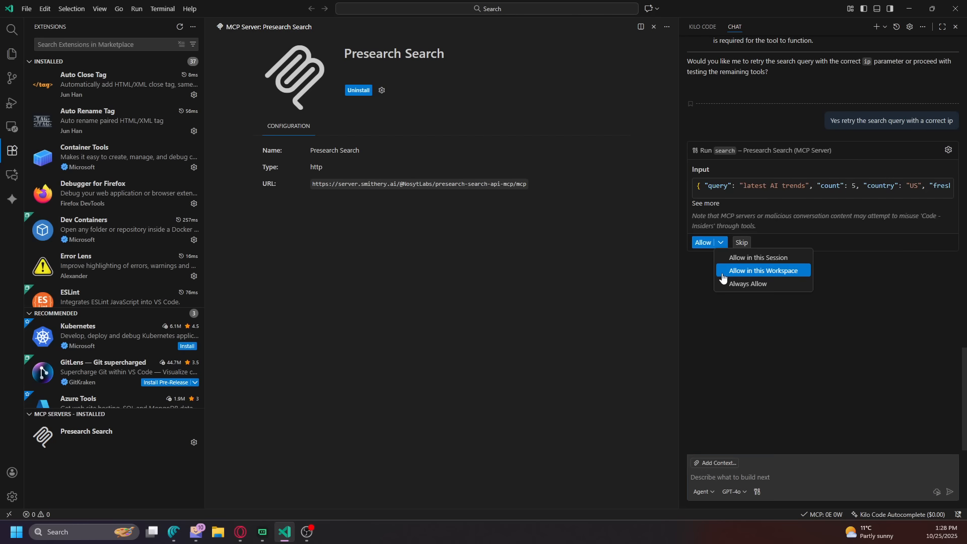
{"action": "left_click", "coordinate": [763, 270]}
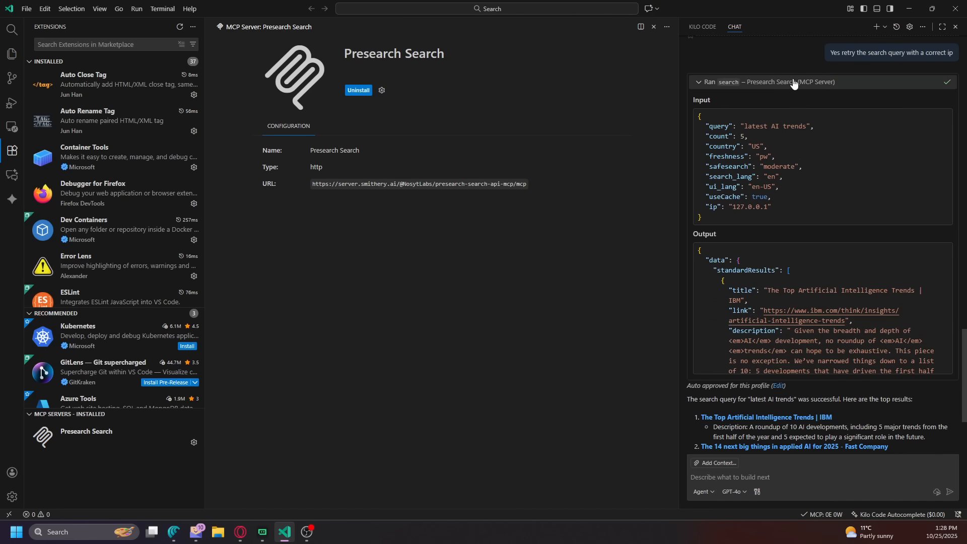
{"action": "mouse_move", "coordinate": [741, 87]}
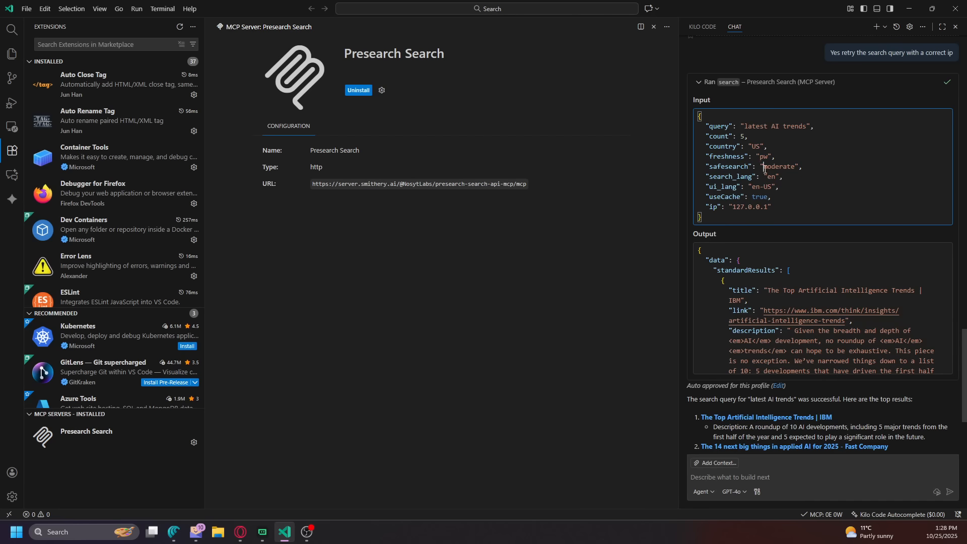
{"action": "scroll", "scroll_direction": "down", "scroll_amount": 3}
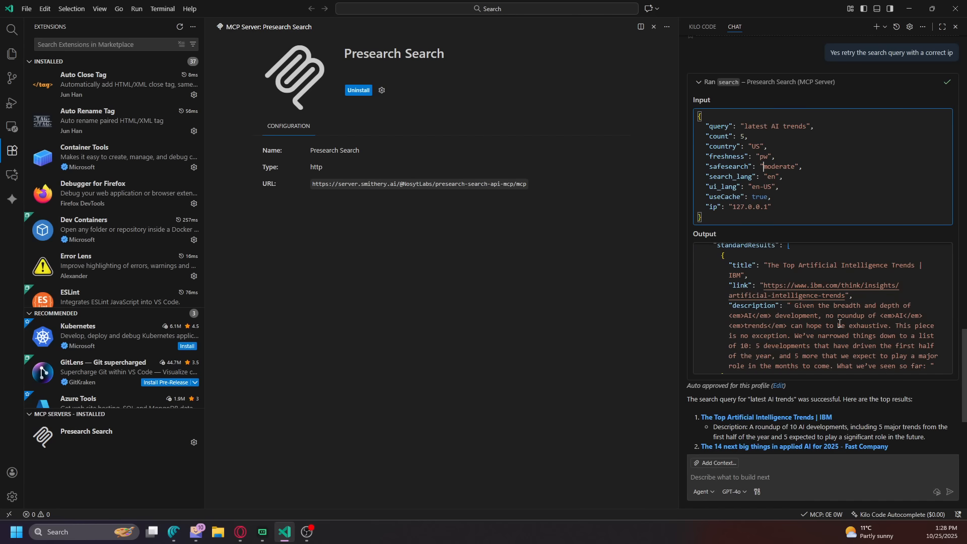
{"action": "scroll", "scroll_direction": "down", "scroll_amount": 3}
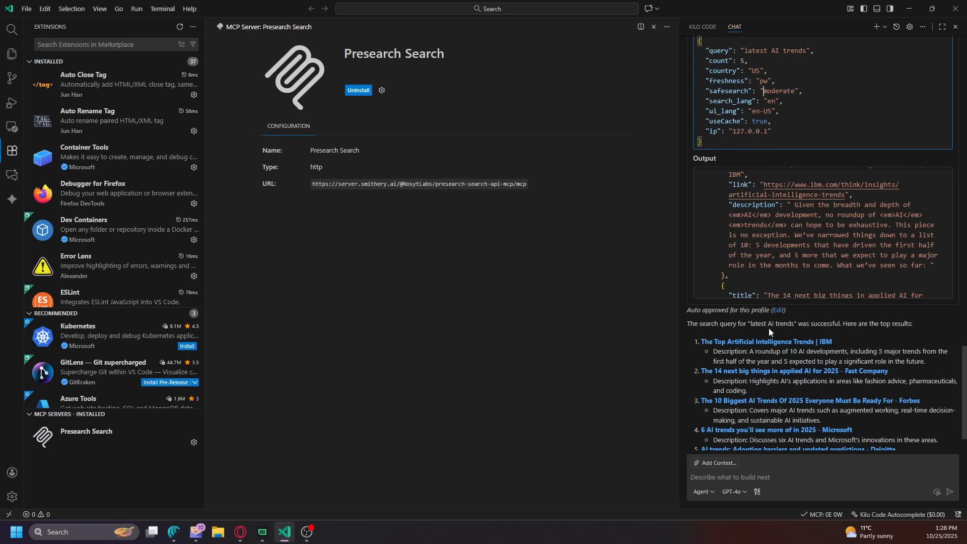
{"action": "scroll", "scroll_direction": "down", "scroll_amount": 3}
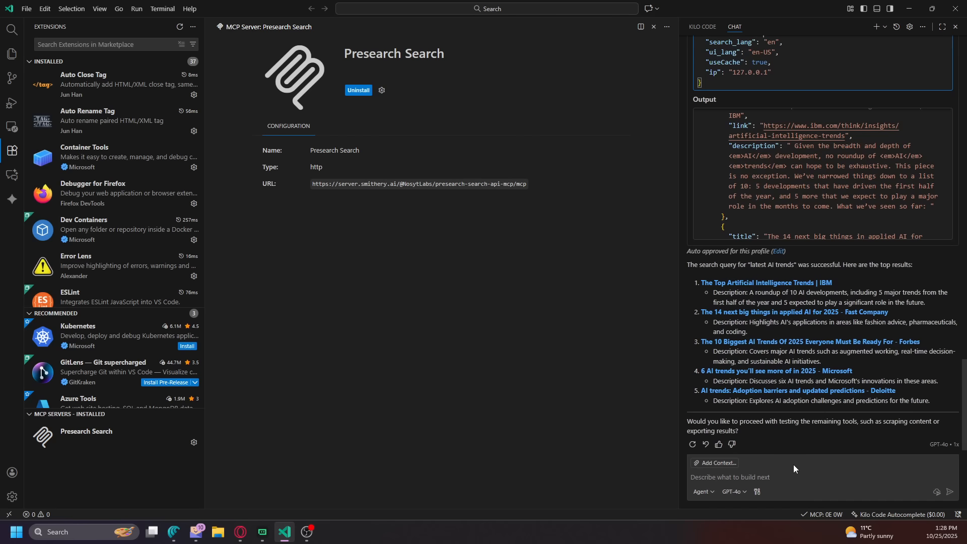
Ask Copilot to test the remaining tools and approve the scrape_content and export_results runs.
{"action": "type", "text": "tes rem"}
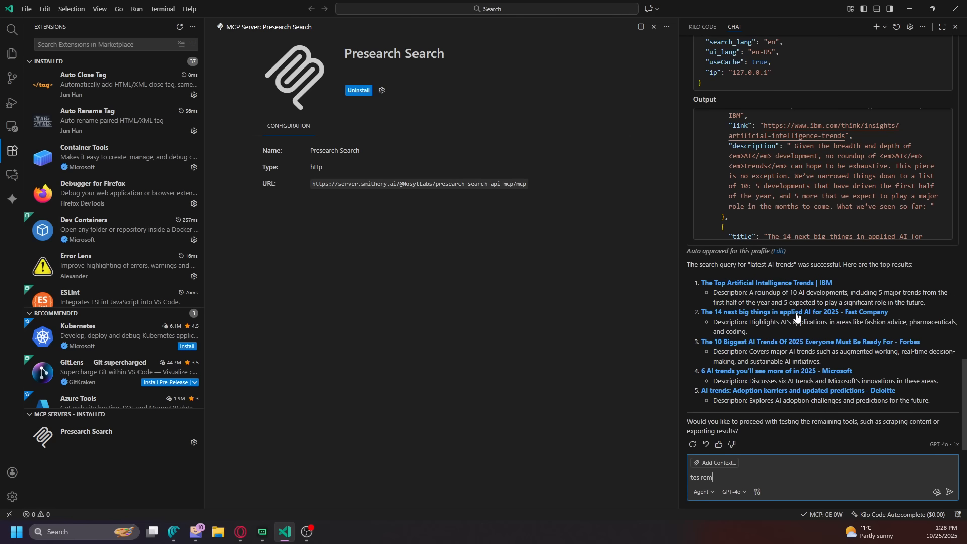
{"action": "type", "text": "test reamin"}
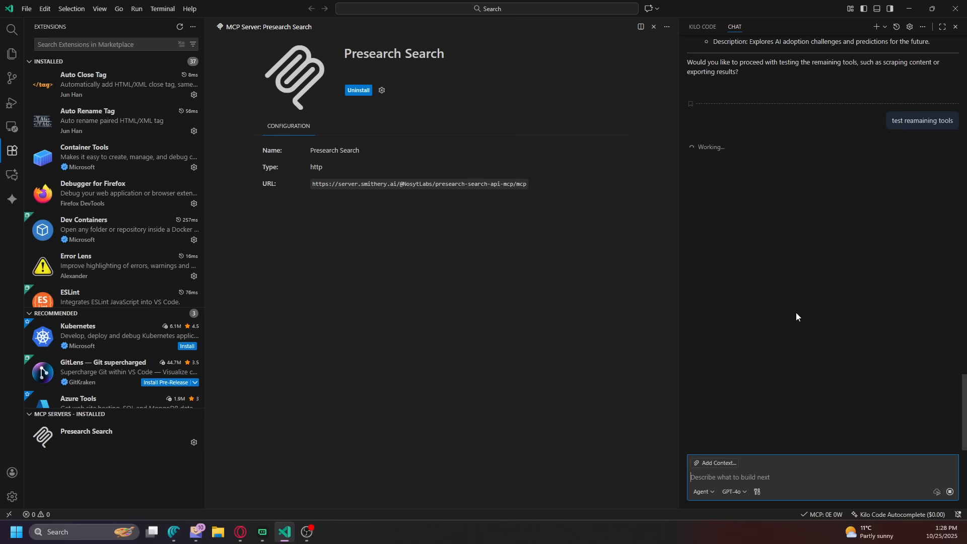
{"action": "left_click", "coordinate": [719, 241]}
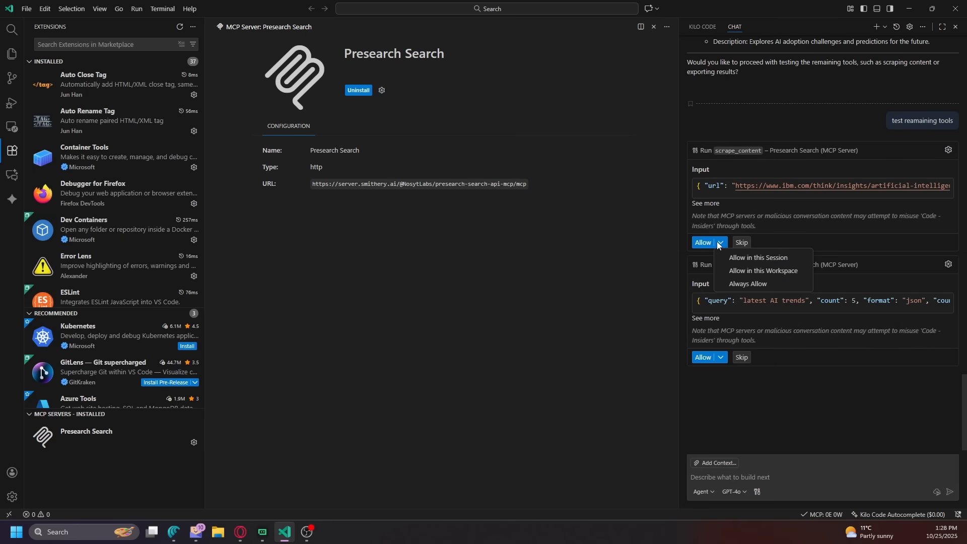
{"action": "left_click", "coordinate": [747, 285]}
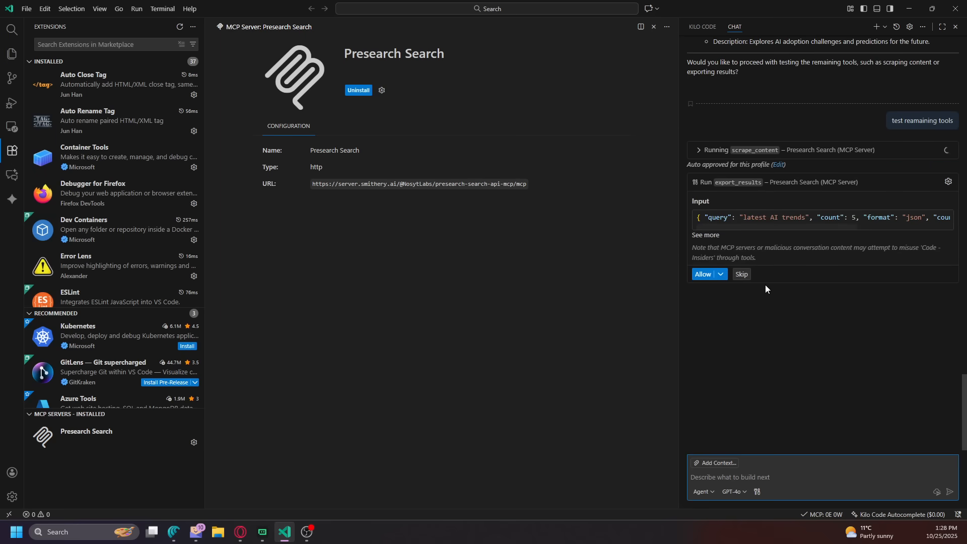
{"action": "left_click", "coordinate": [702, 274]}
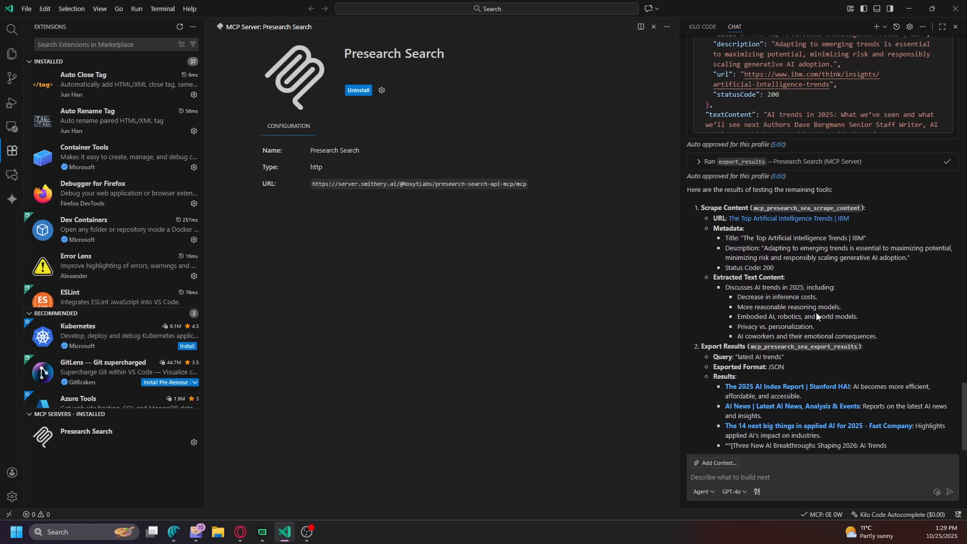
{"action": "scroll", "scroll_direction": "down", "scroll_amount": 3}
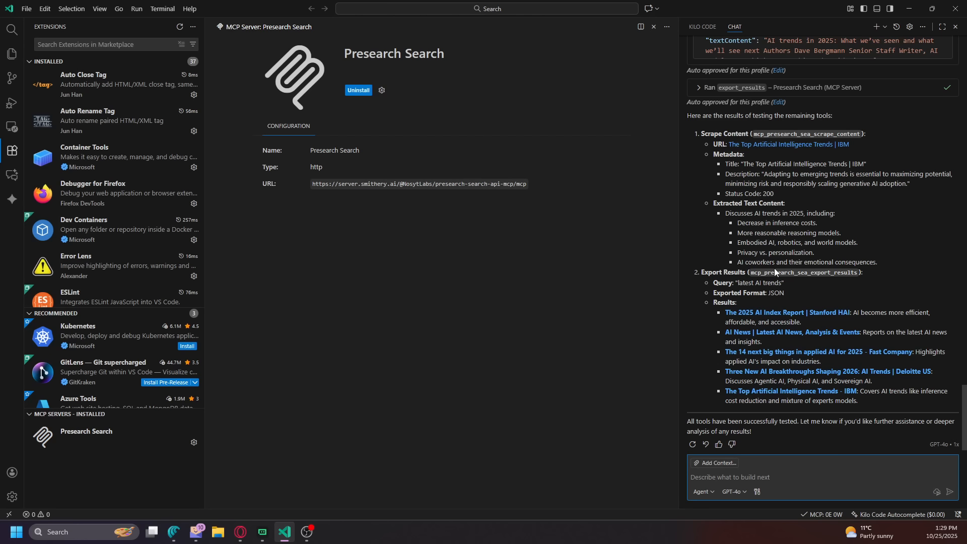
{"action": "mouse_move", "coordinate": [837, 477]}
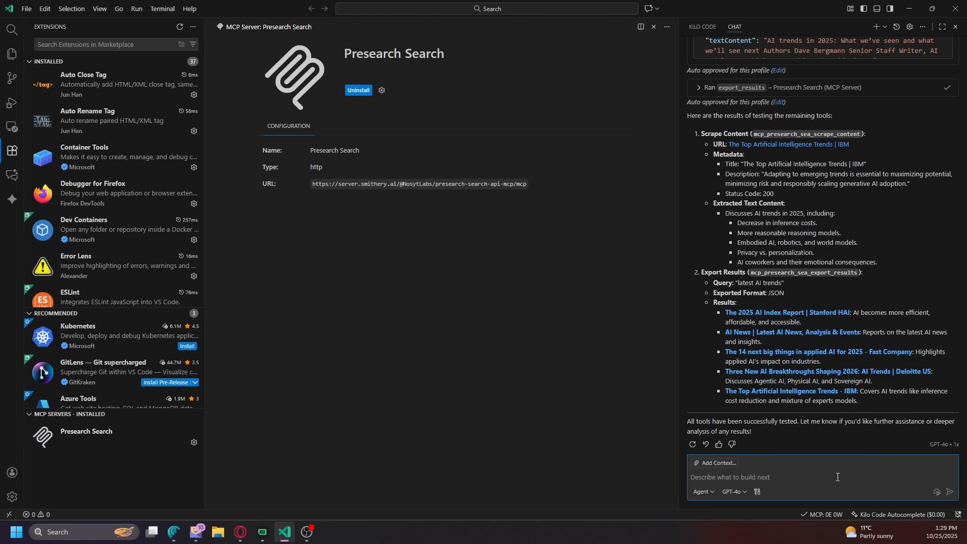
Ask Copilot Chat what the Presearch MCP's use cases are and how its search works.
{"action": "type", "text": "What are the usecases of this"}
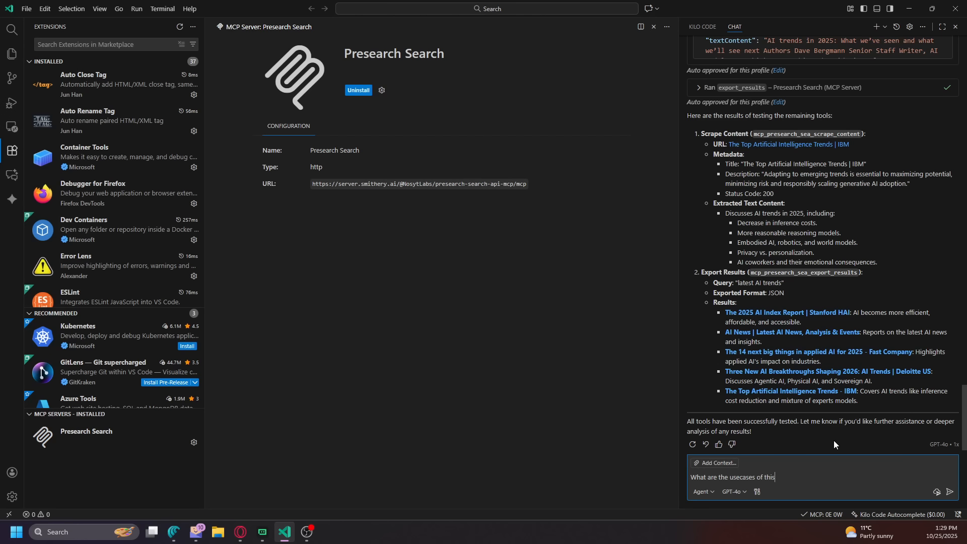
{"action": "type", "text": "MCP what c"}
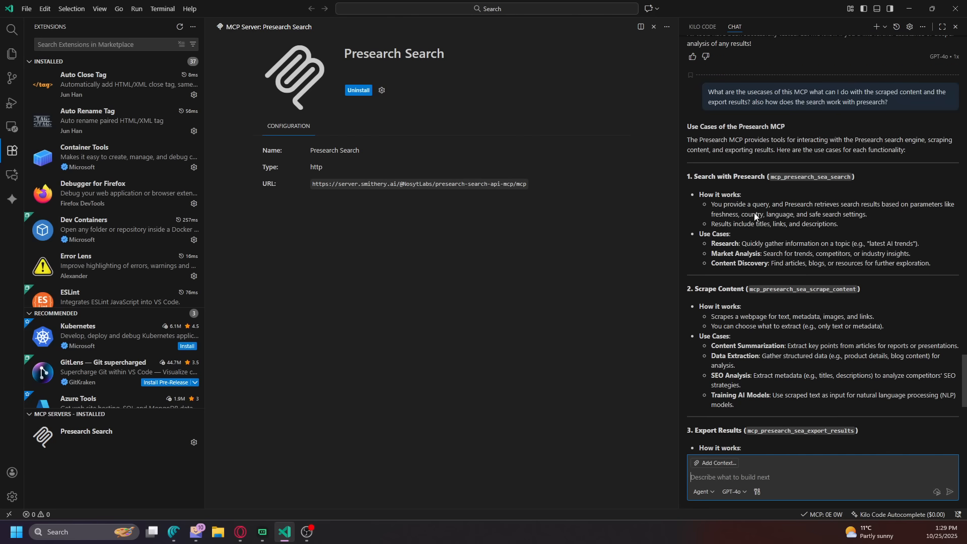
{"action": "mouse_move", "coordinate": [869, 213]}
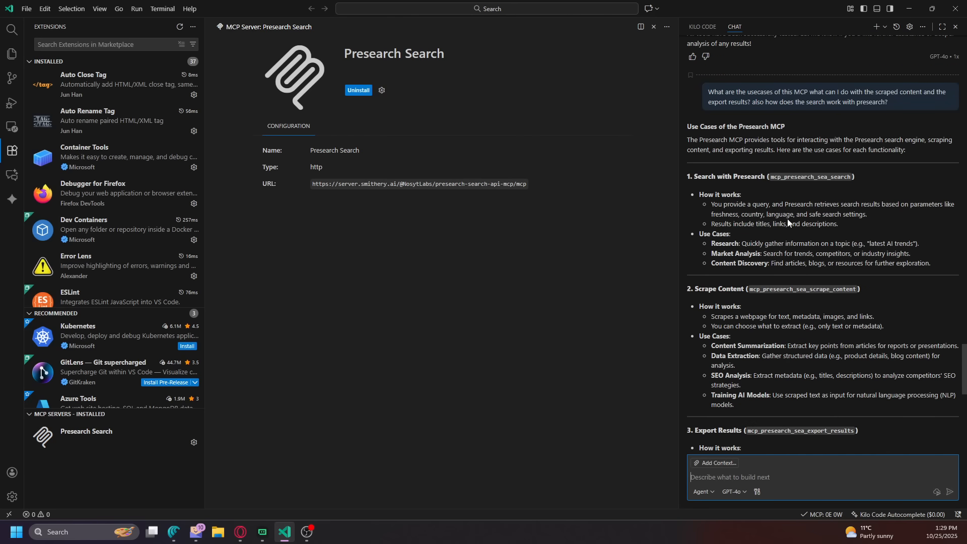
{"action": "mouse_move", "coordinate": [739, 237]}
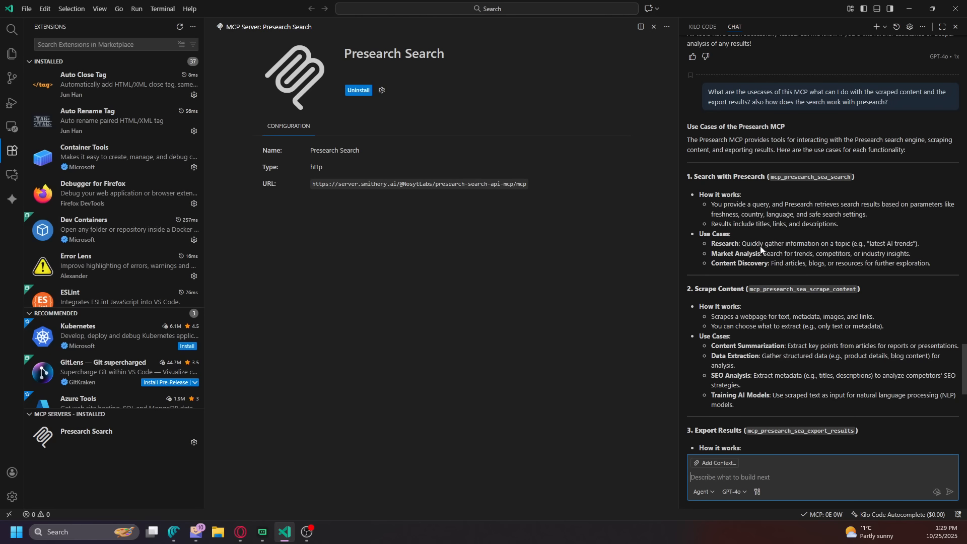
{"action": "mouse_move", "coordinate": [901, 253]}
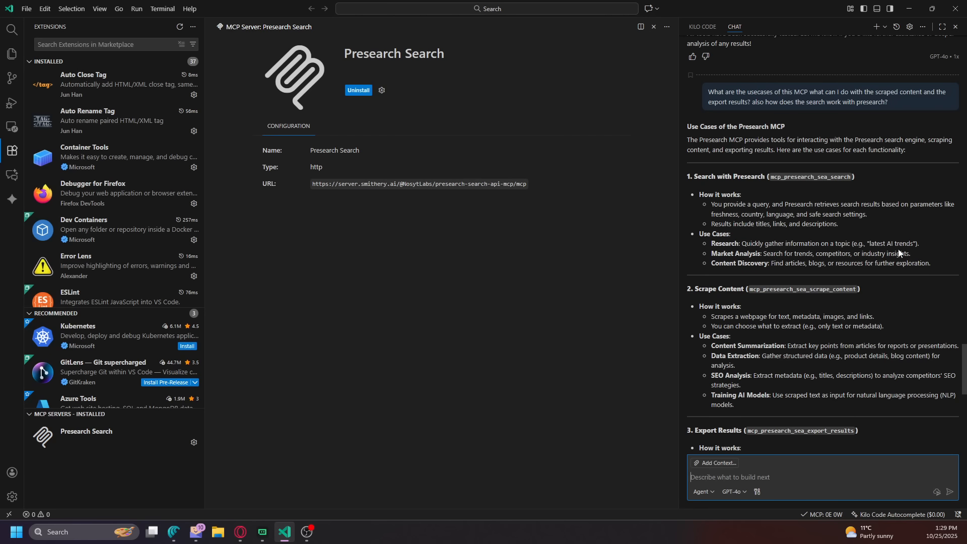
{"action": "mouse_move", "coordinate": [744, 272]}
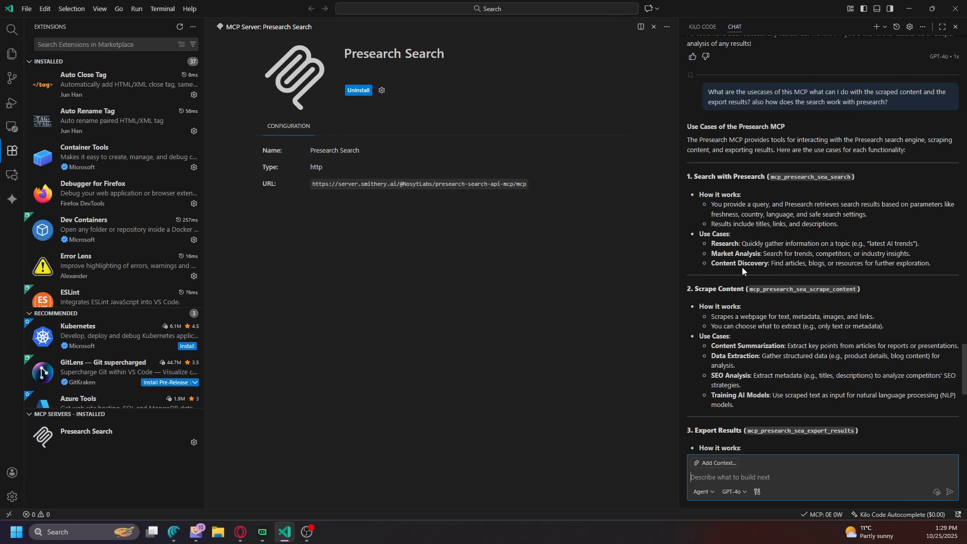
{"action": "scroll", "scroll_direction": "down", "scroll_amount": 3}
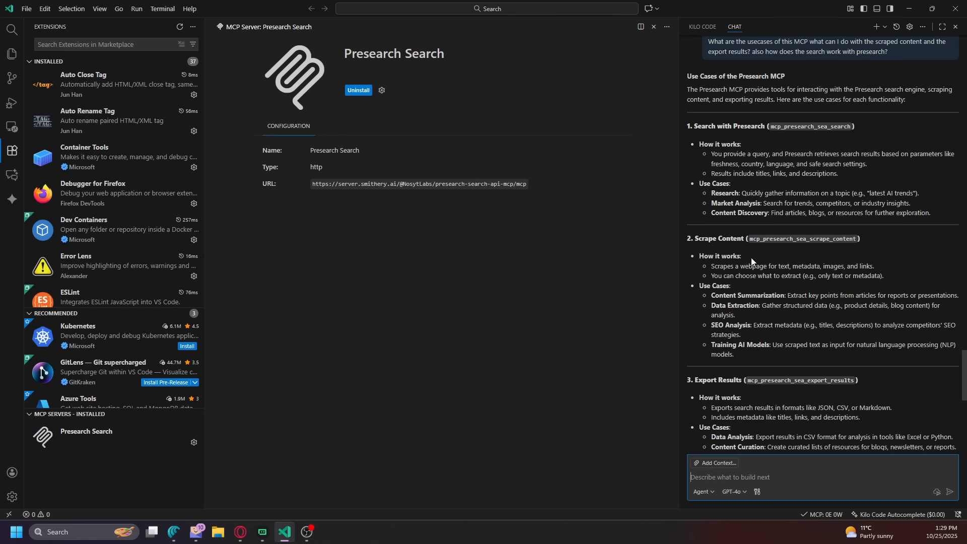
{"action": "mouse_move", "coordinate": [747, 297]}
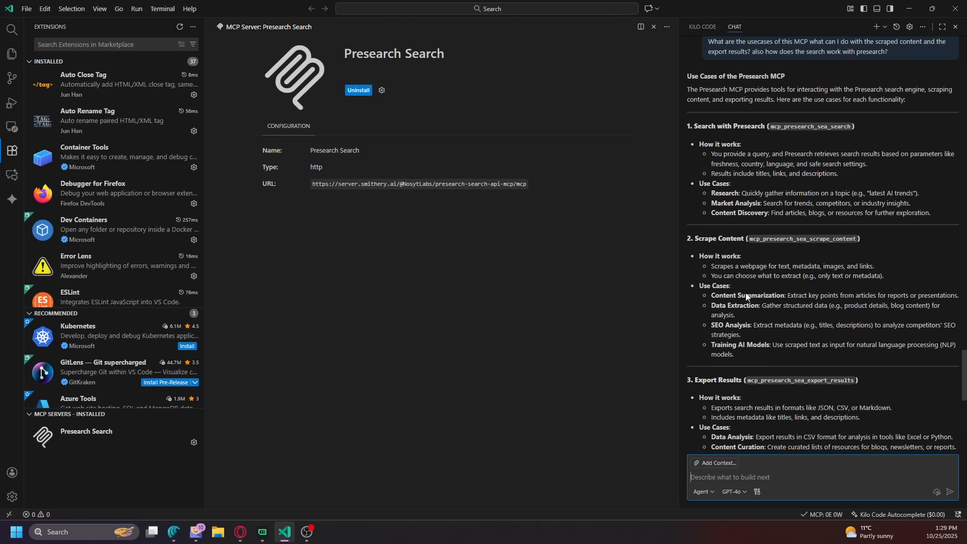
{"action": "scroll", "scroll_direction": "down", "scroll_amount": 3}
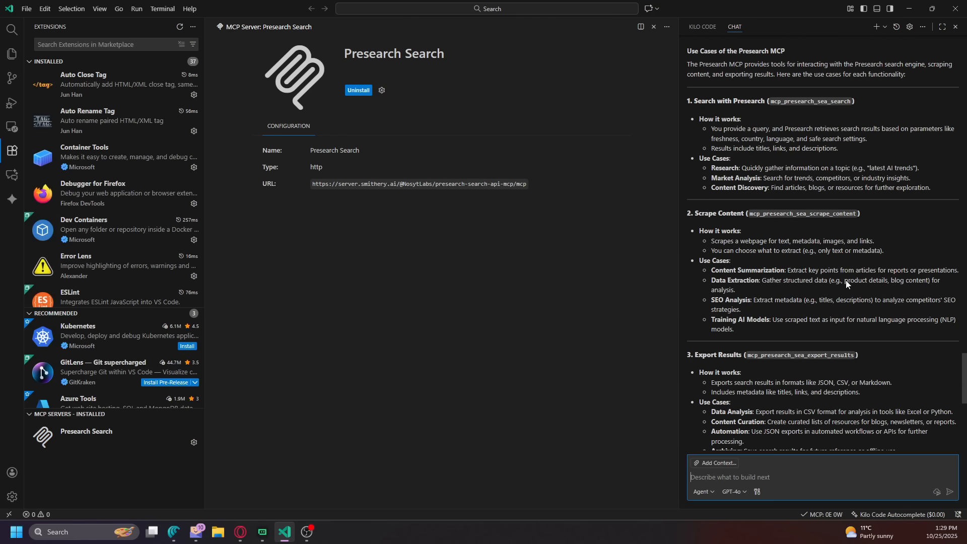
{"action": "mouse_move", "coordinate": [852, 282]}
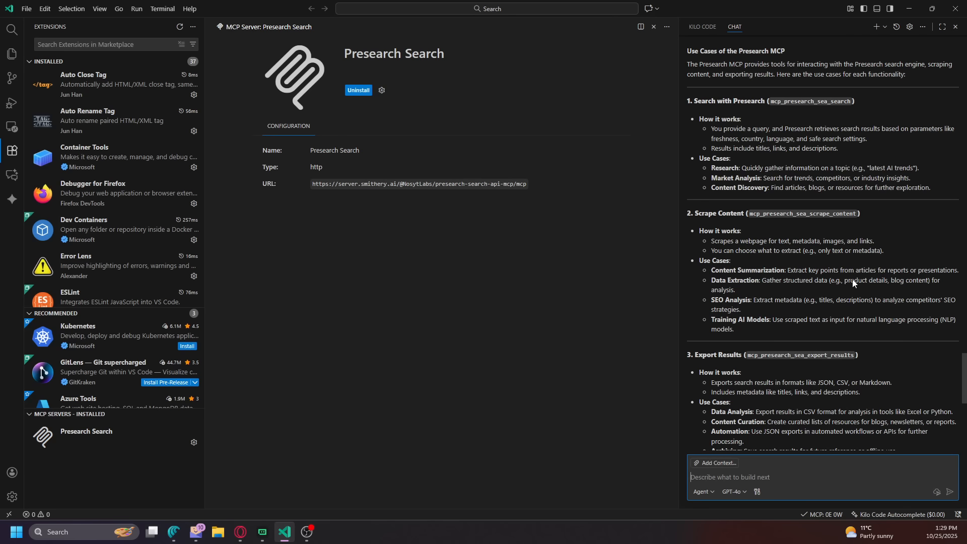
{"action": "mouse_move", "coordinate": [843, 305]}
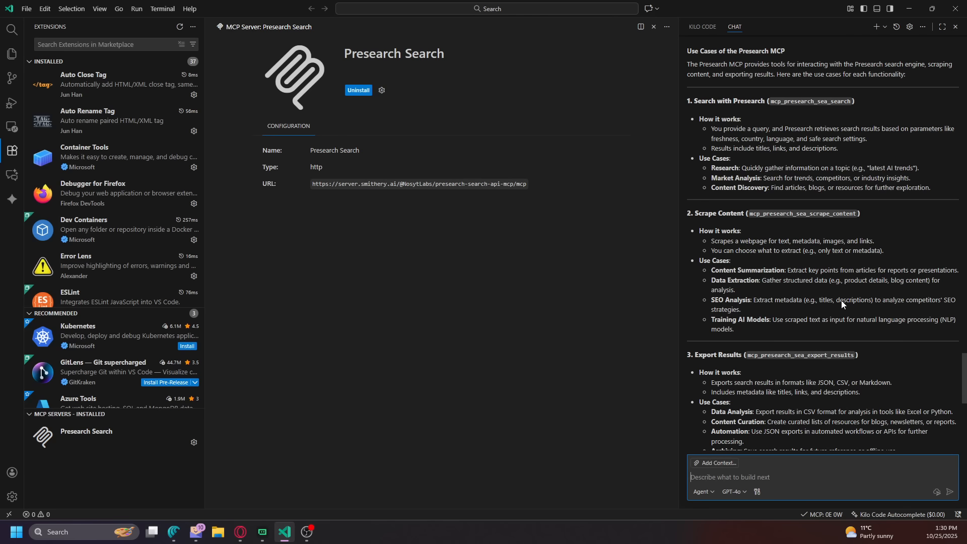
{"action": "scroll", "scroll_direction": "down", "scroll_amount": 3}
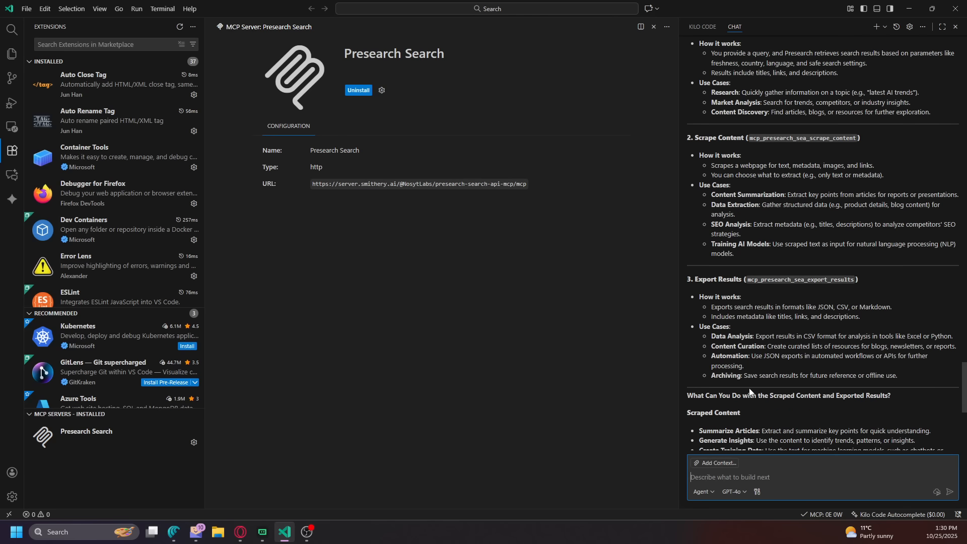
{"action": "mouse_move", "coordinate": [755, 375]}
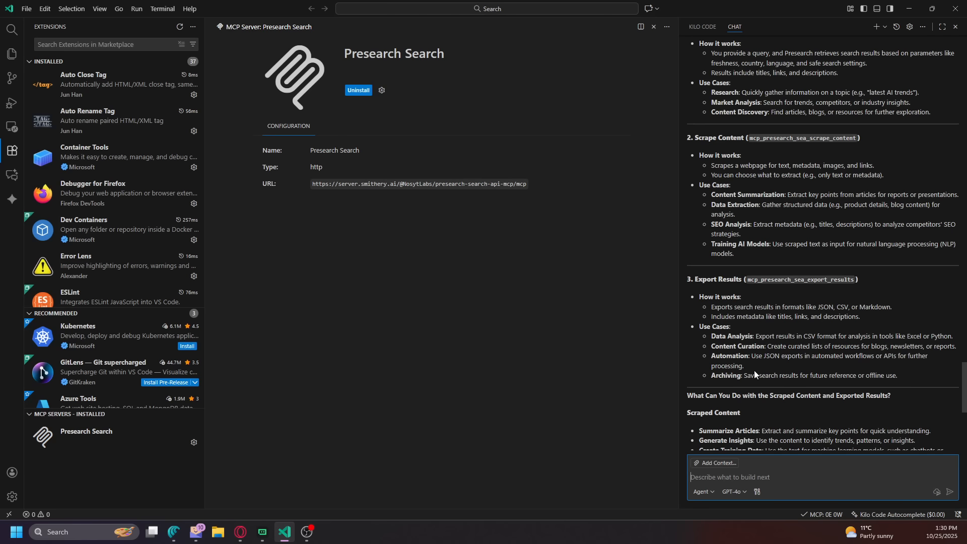
{"action": "scroll", "scroll_direction": "down", "scroll_amount": 3}
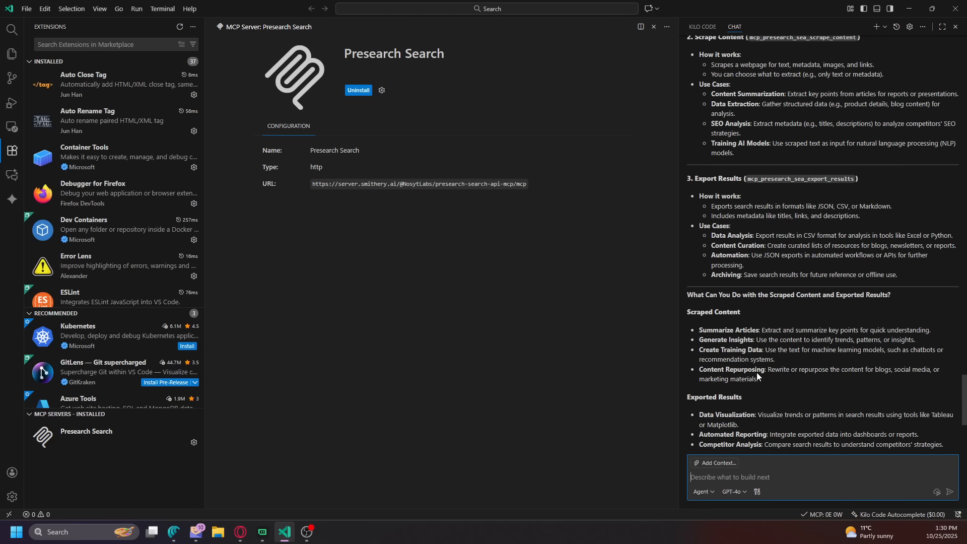
{"action": "scroll", "scroll_direction": "down", "scroll_amount": 3}
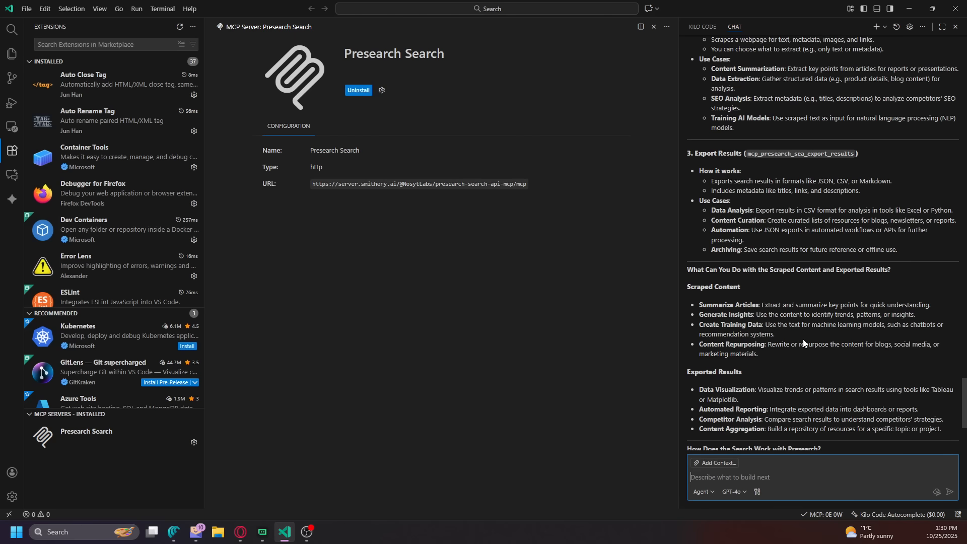
{"action": "scroll", "scroll_direction": "down", "scroll_amount": 3}
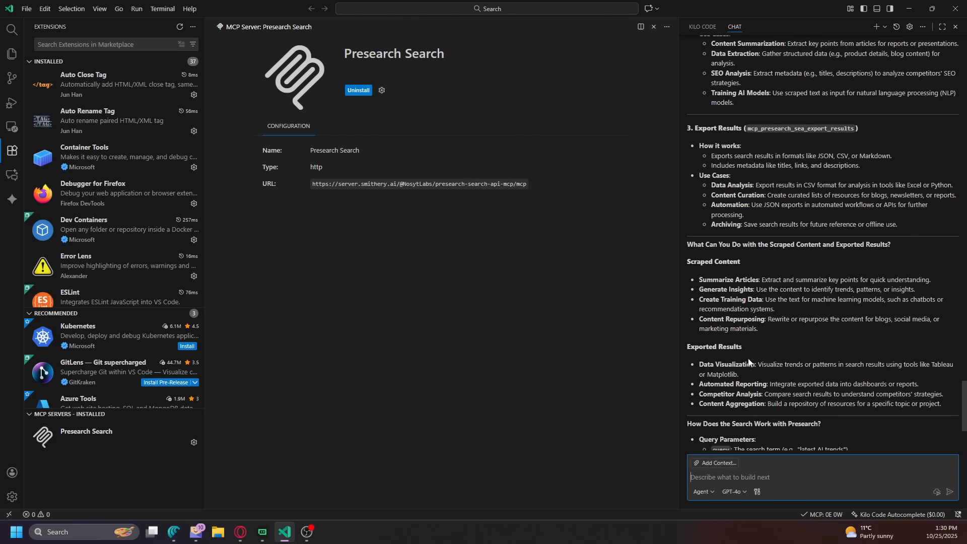
{"action": "scroll", "scroll_direction": "down", "scroll_amount": 3}
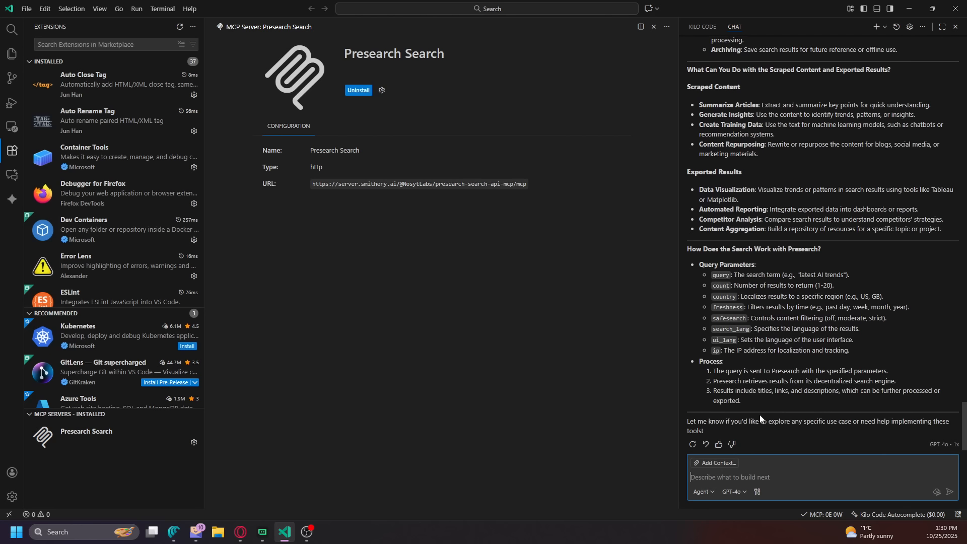
{"action": "mouse_move", "coordinate": [769, 372]}
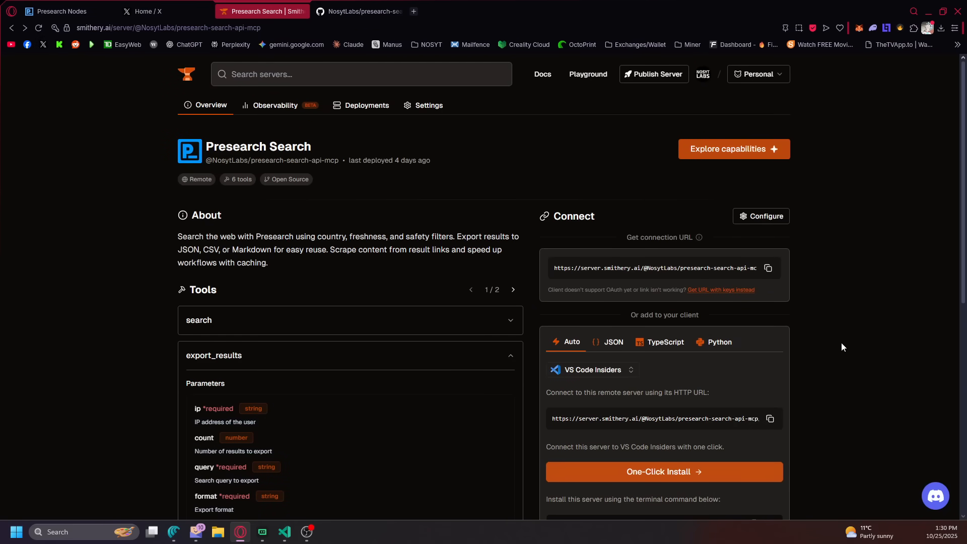
{"action": "mouse_move", "coordinate": [853, 341]}
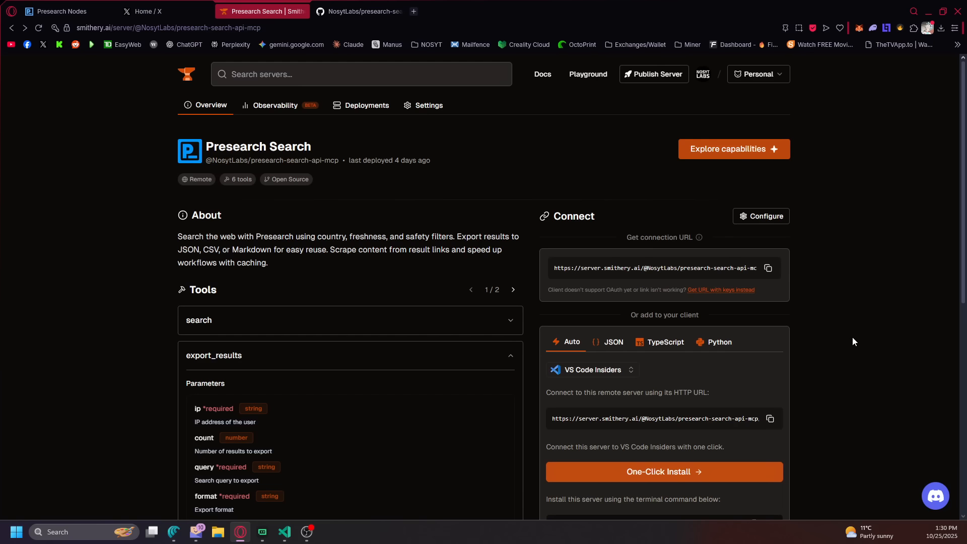
Scroll through the Smithery Presearch Search Tools list down to the export_results parameters.
{"action": "scroll", "scroll_direction": "down", "scroll_amount": 3}
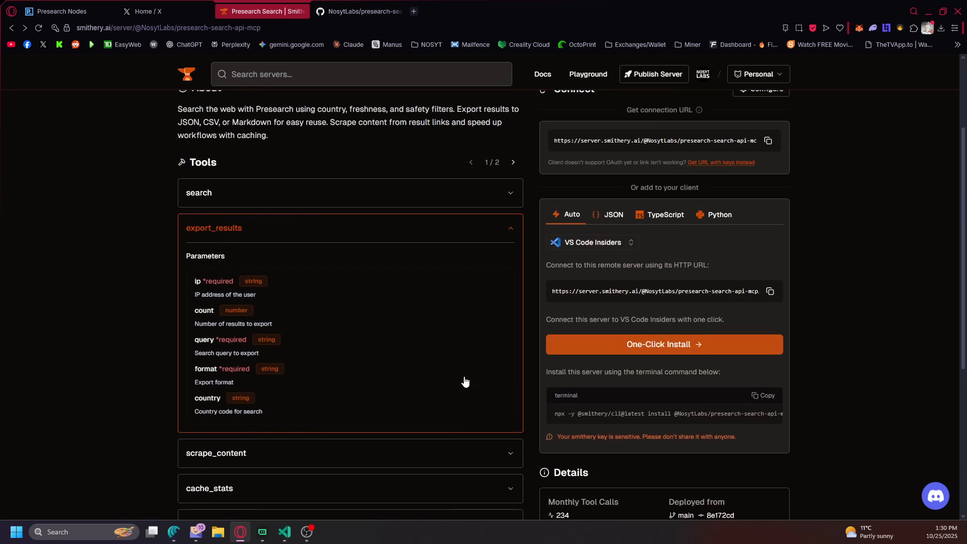
{"action": "scroll", "scroll_direction": "down", "scroll_amount": 3}
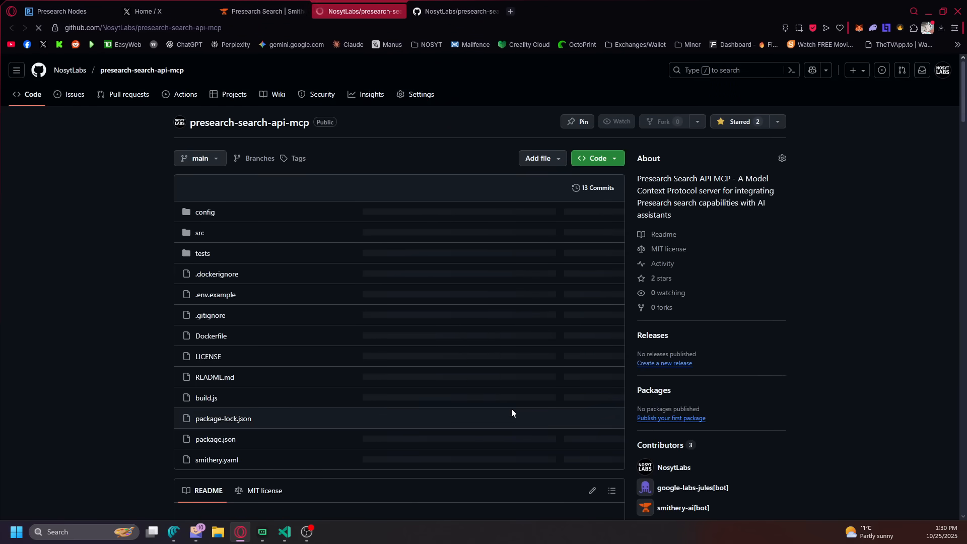
Scroll the presearch-search-api-mcp README through MCP Configuration, tools and environment variables.
{"action": "scroll", "scroll_direction": "down", "scroll_amount": 3}
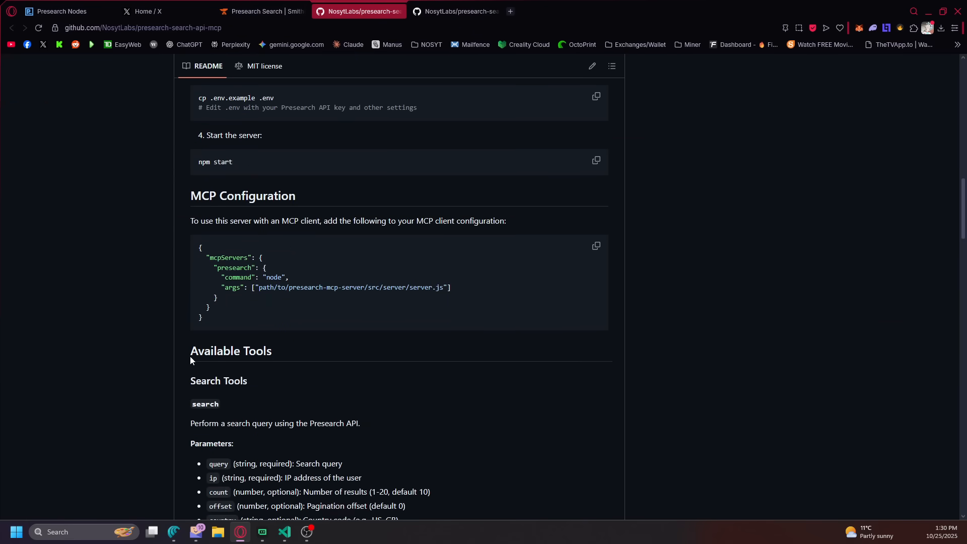
{"action": "scroll", "scroll_direction": "down", "scroll_amount": 3}
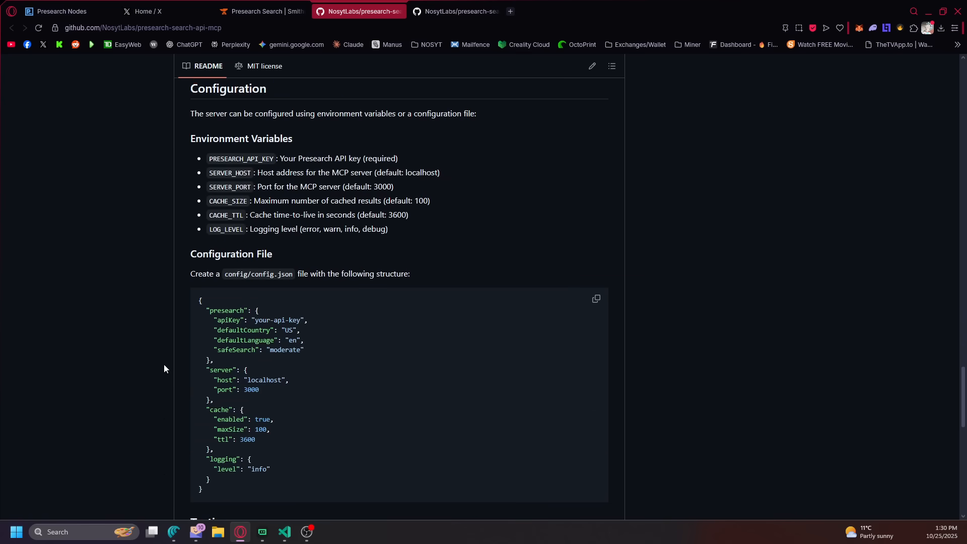
{"action": "scroll", "scroll_direction": "down", "scroll_amount": 3}
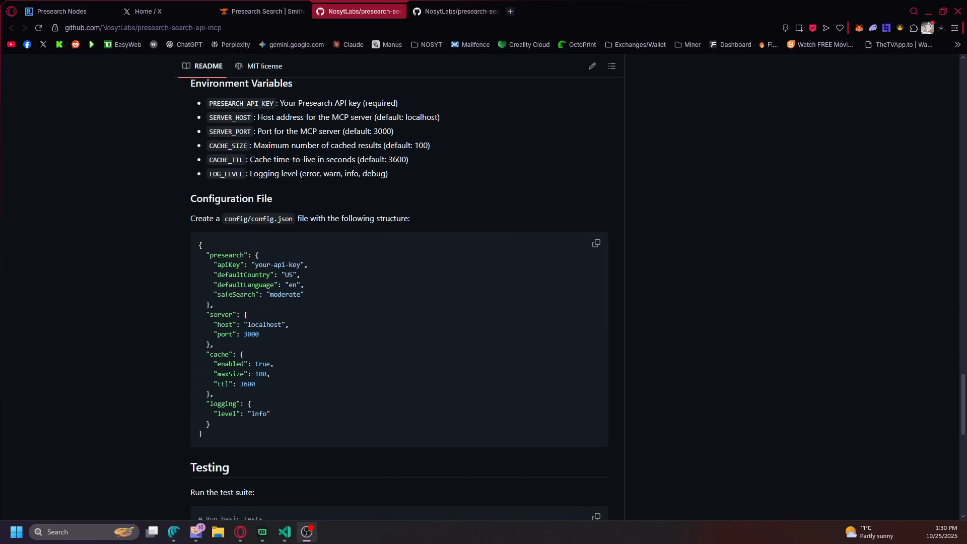